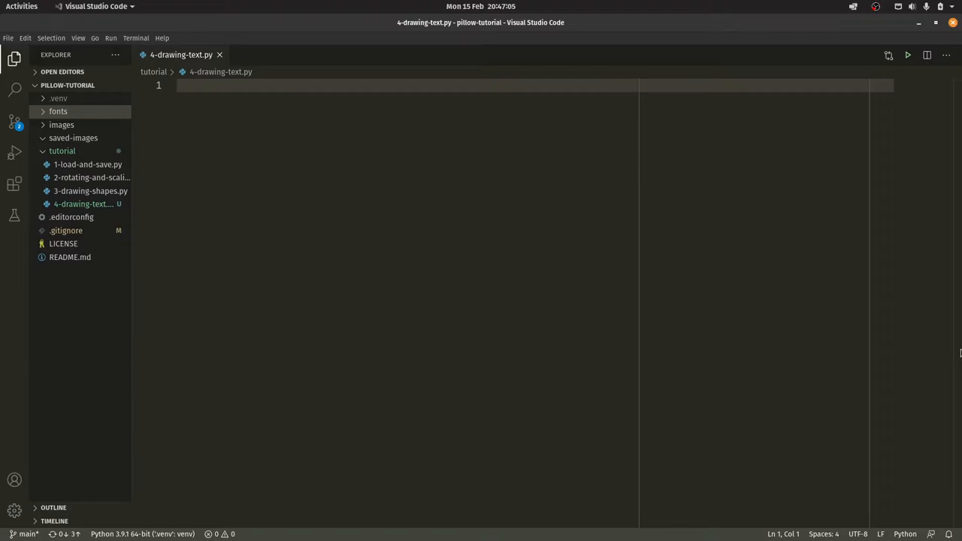
Step: Type 'from PIL import Image, ImageDraw, ImageFont' as the script's first line
type("from PIL import Image,")
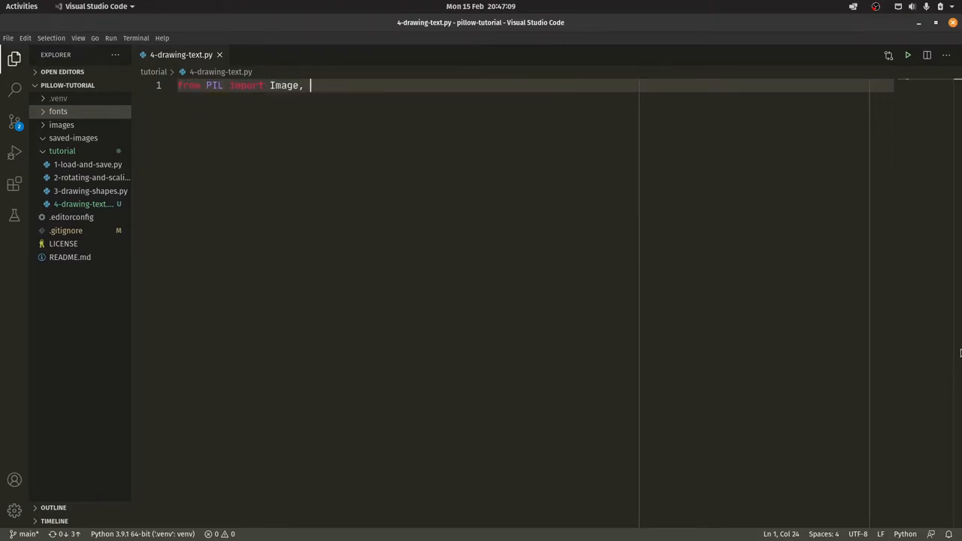
type("ImageDraw, ImageFont")
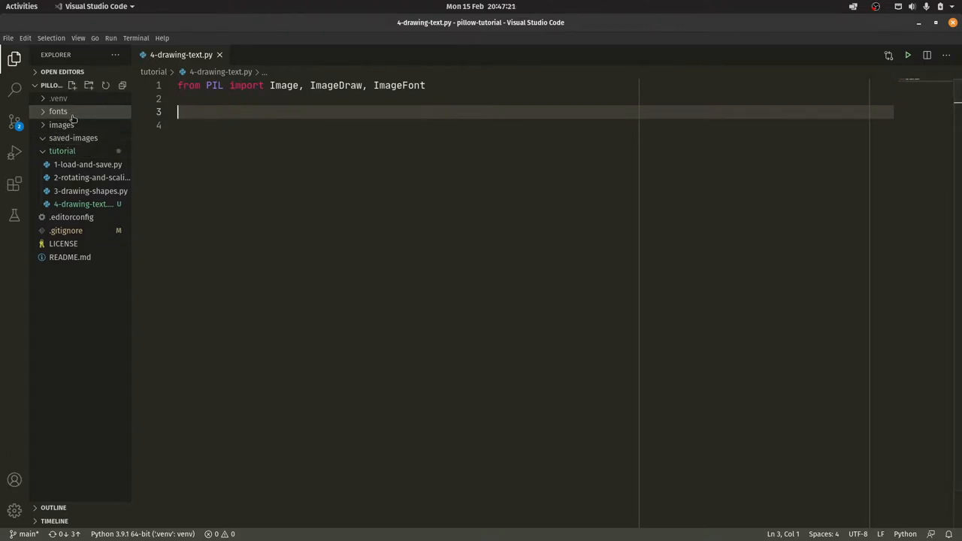
mouse_move(58, 112)
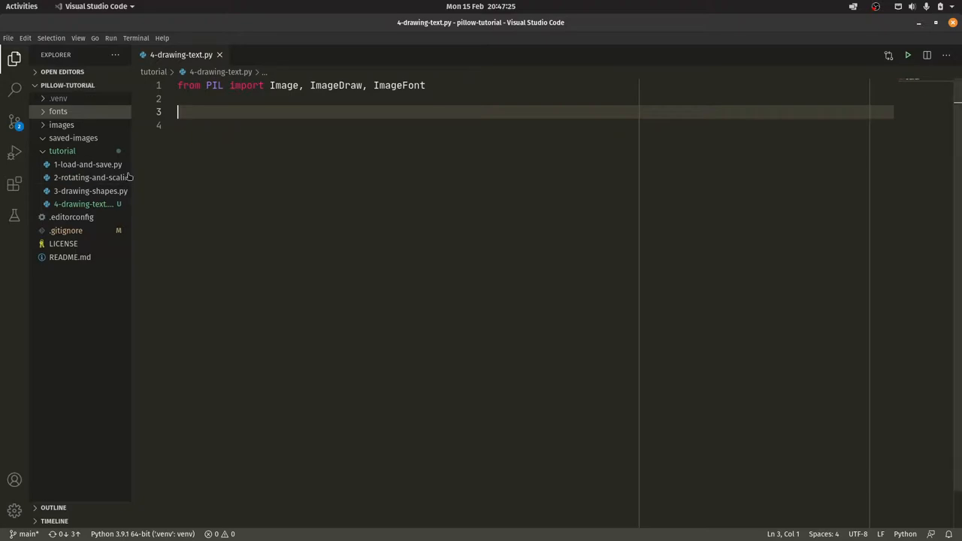
left_click(58, 111)
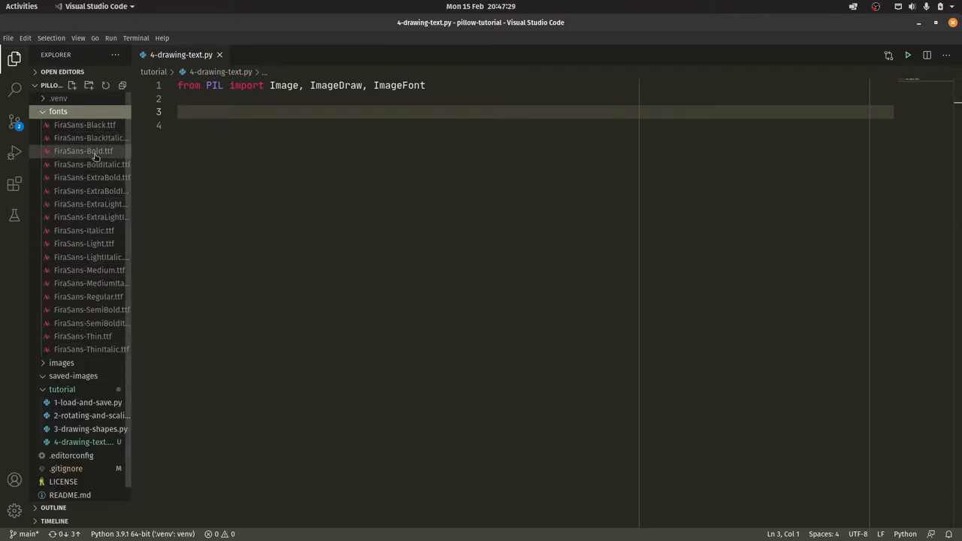
mouse_move(125, 223)
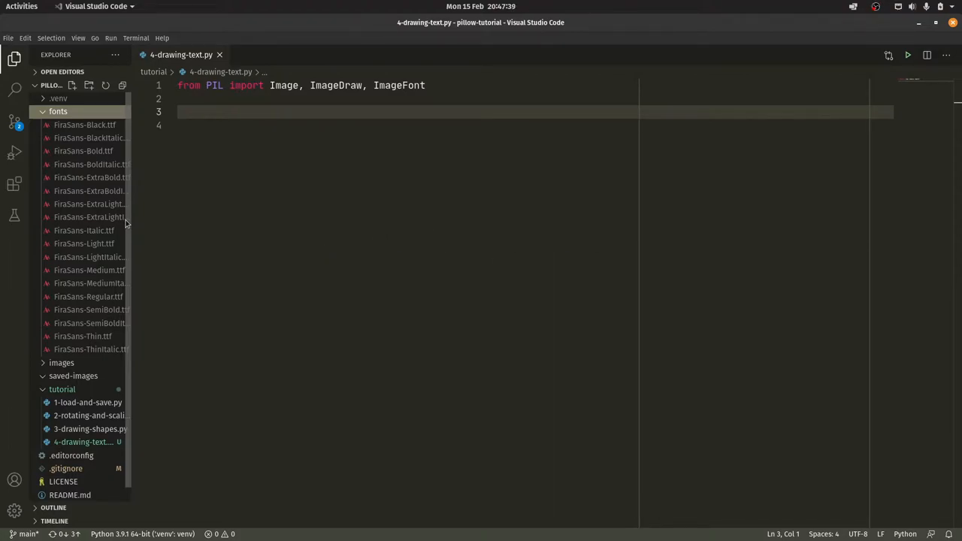
mouse_move(389, 173)
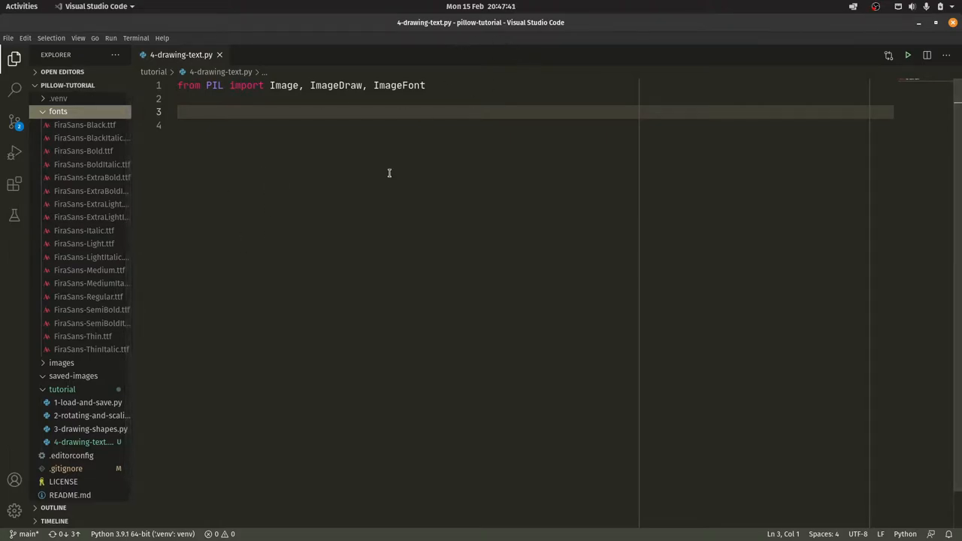
mouse_move(325, 218)
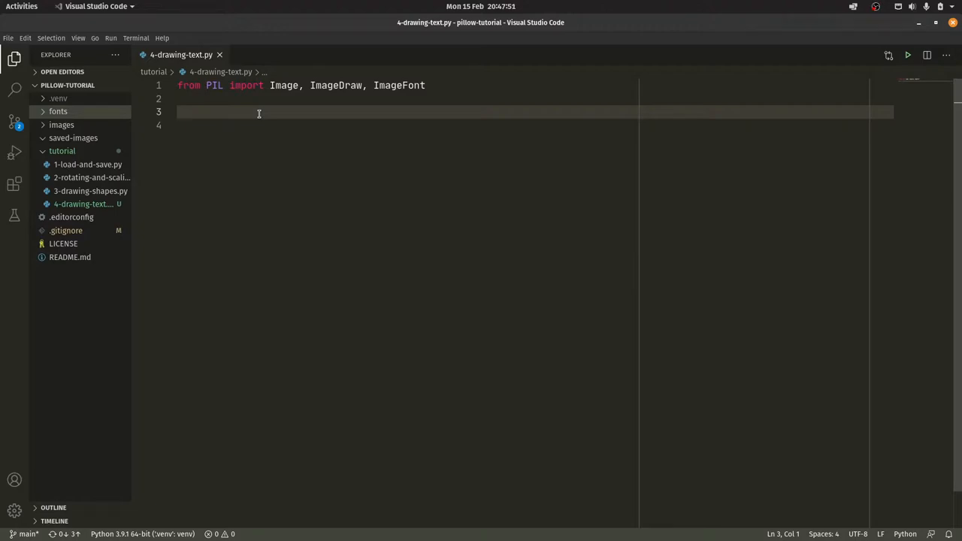
Step: Add an if __name__ == "__main__": block opening ./images/Marina.jpg as im
type("if")
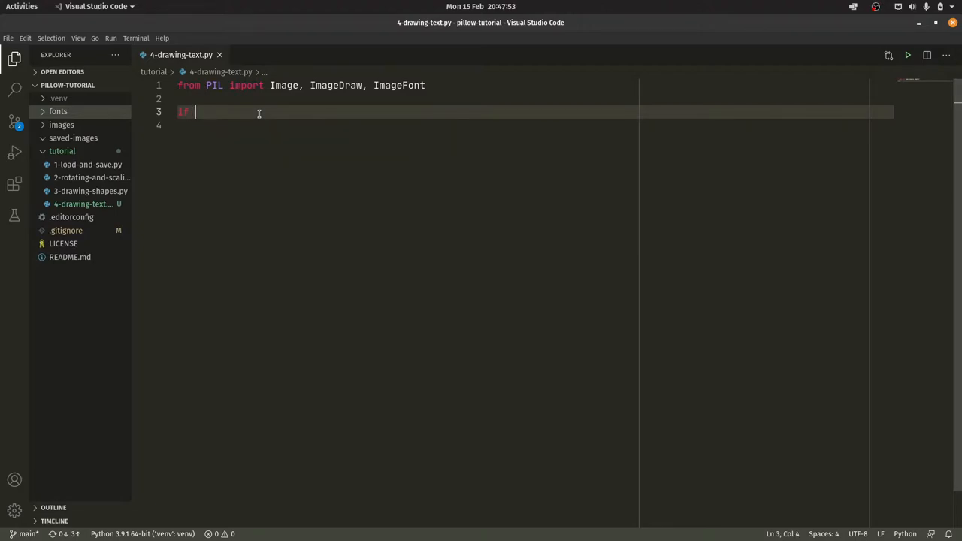
type("__name__ == \"\"")
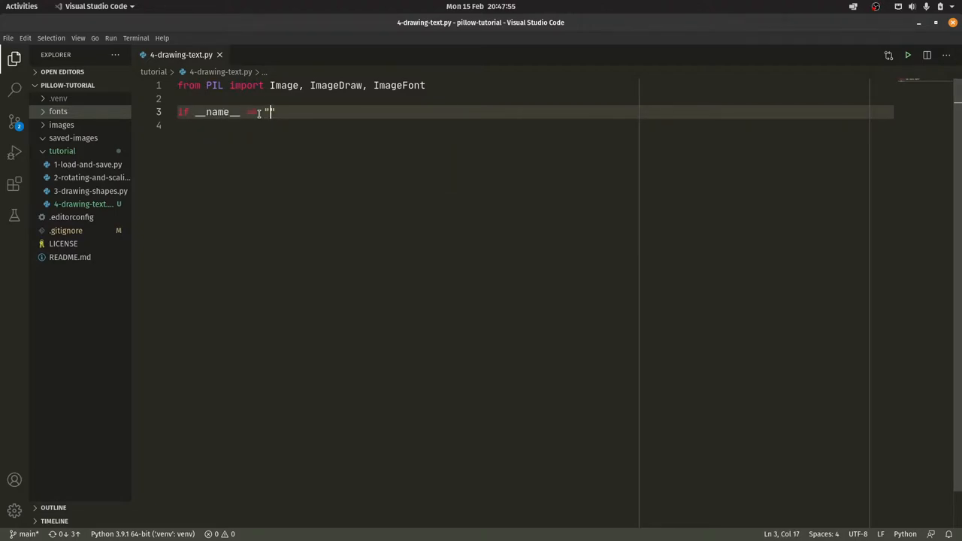
type("__main__\":")
left_click(536, 124)
type("with ")
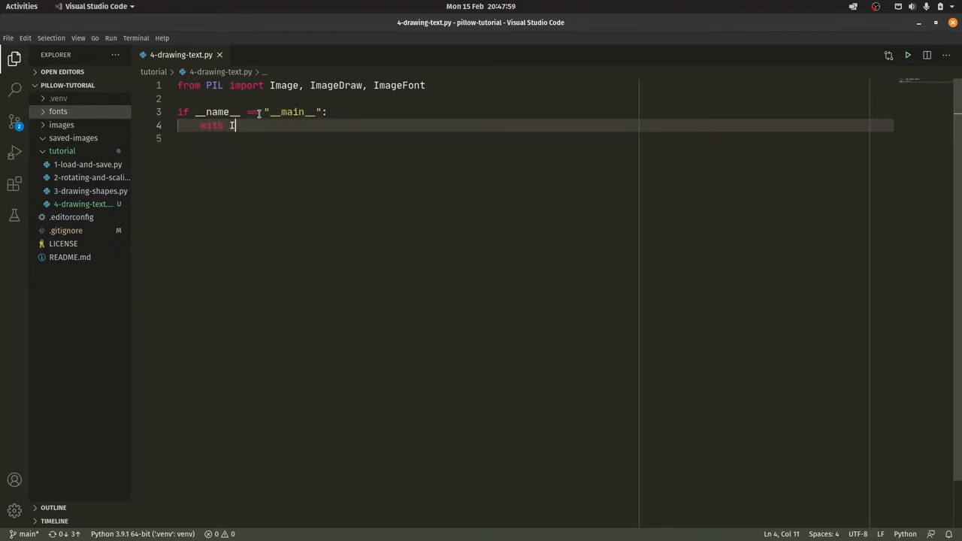
type("Image.open(\"./\"")
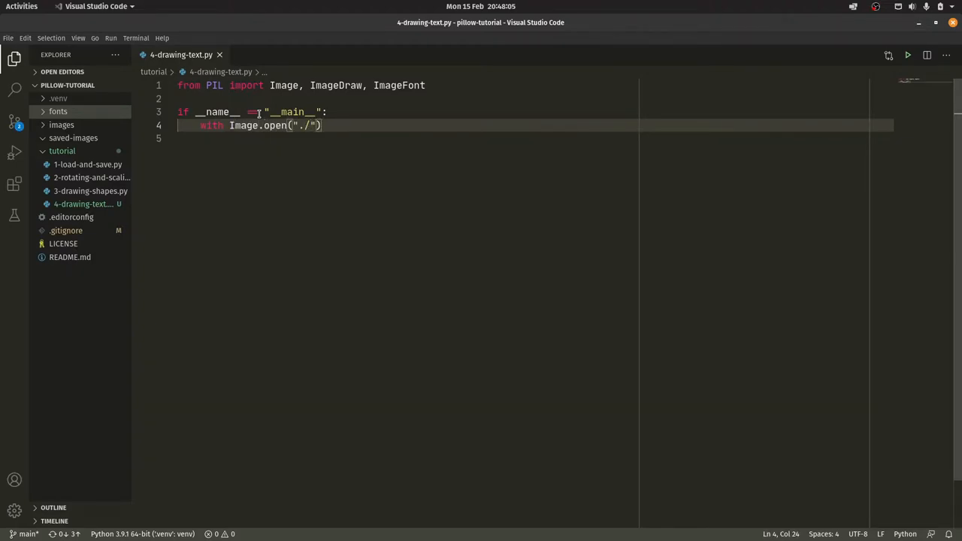
type("images/")
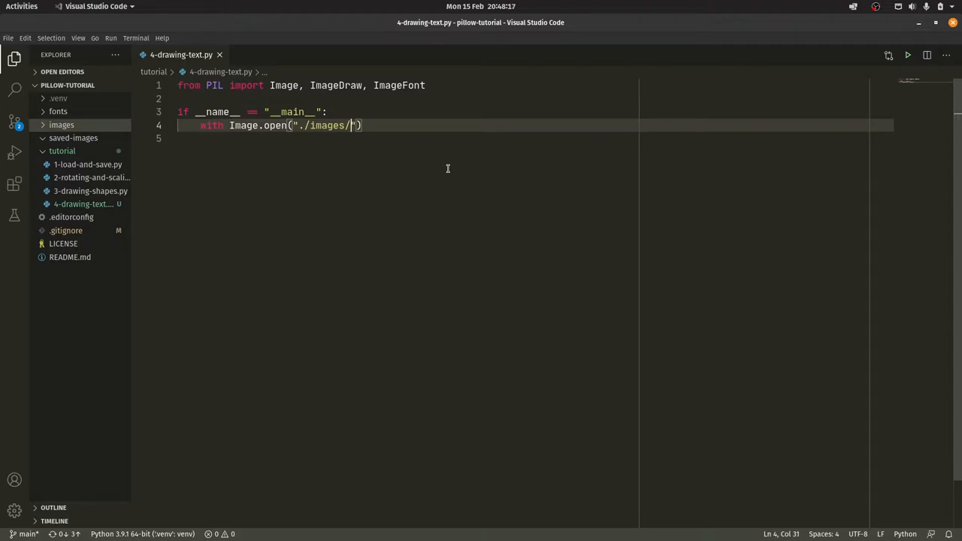
type("Marina")
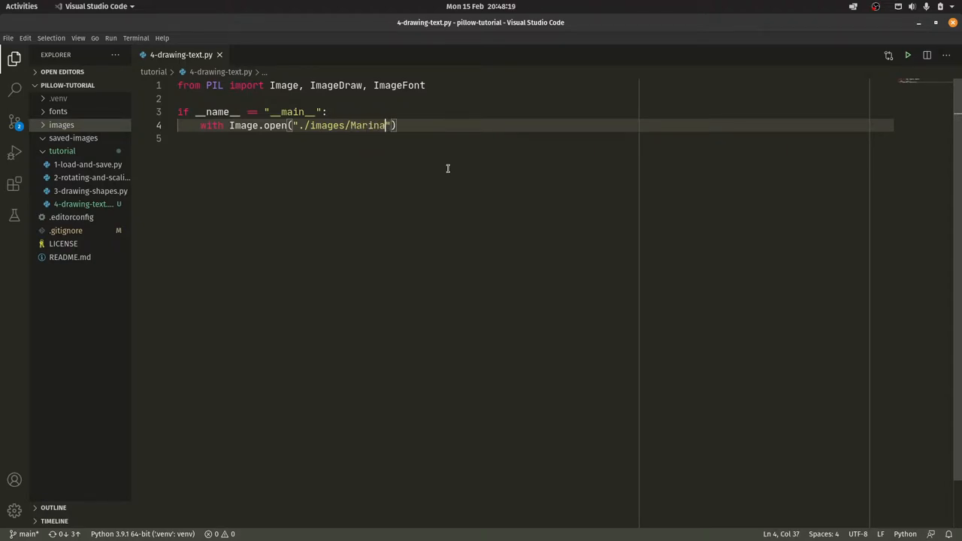
type(".jpg")
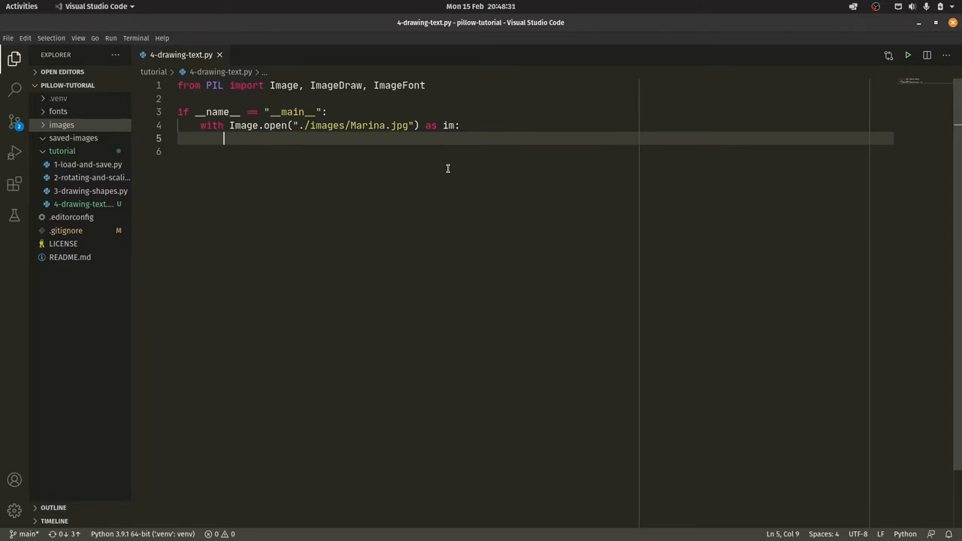
Step: Call im = add_text(im, "Hello world!", (100, 100), 60) inside the main block
type("im = add")
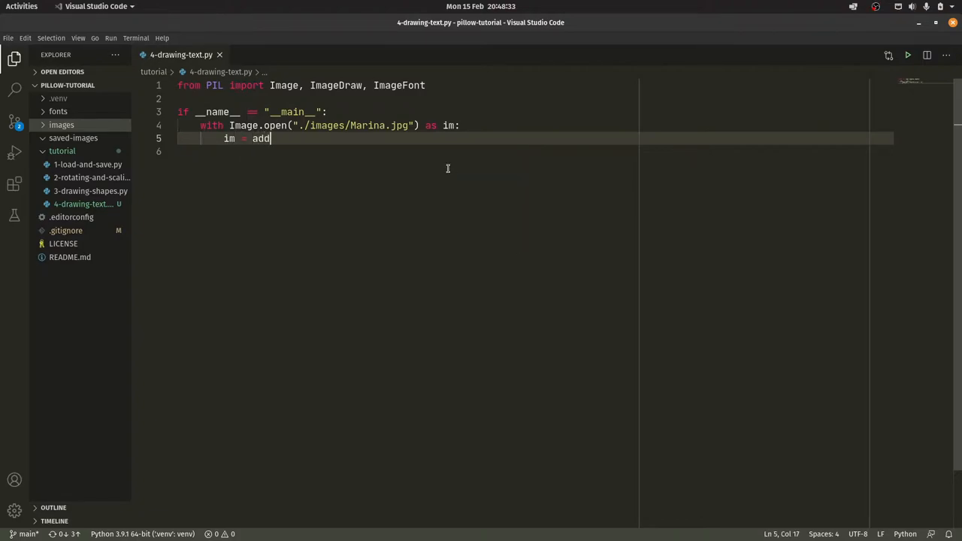
type("_text(im")
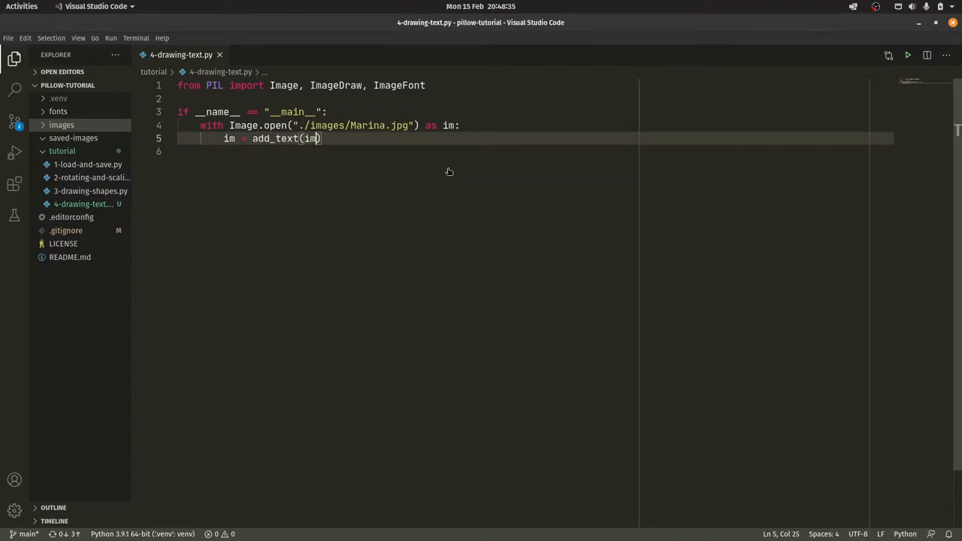
type(", \"\"")
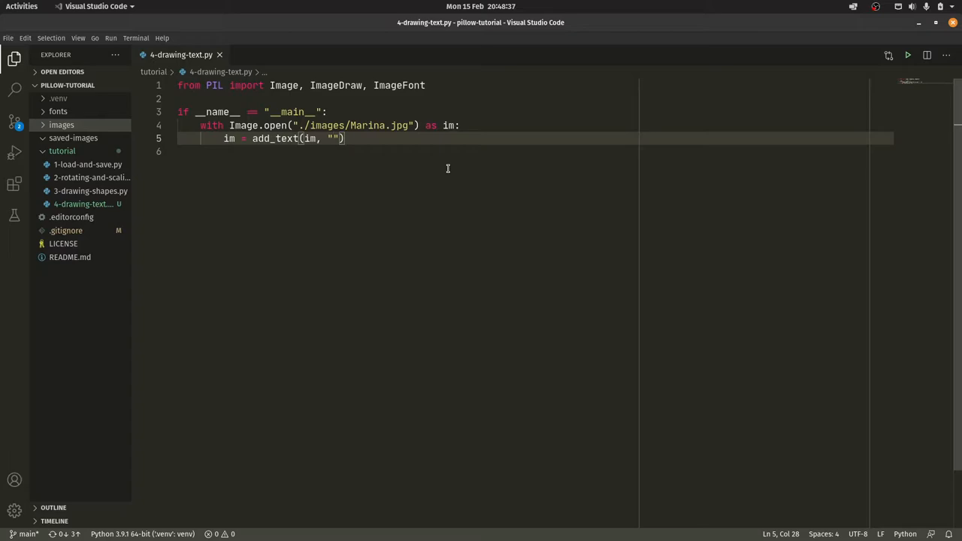
type("Hello world")
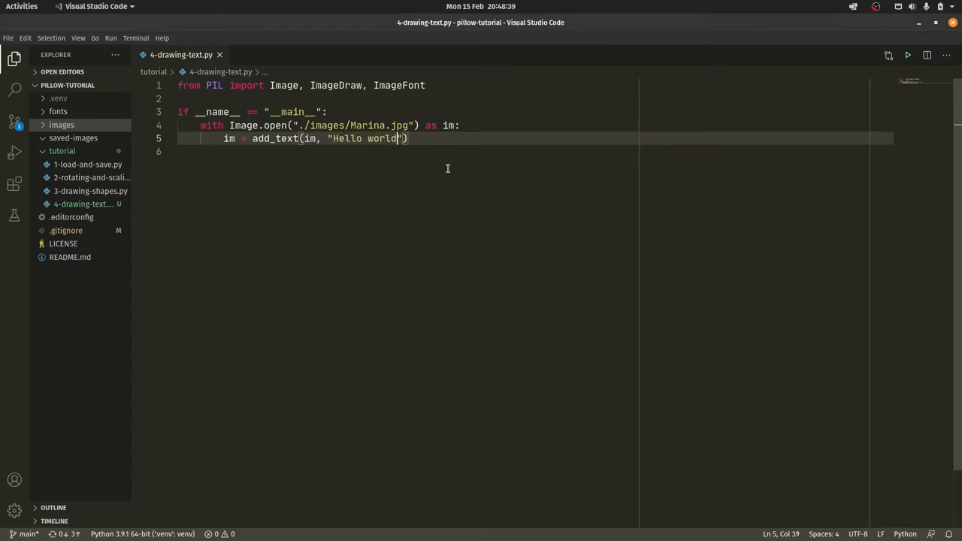
type("!")
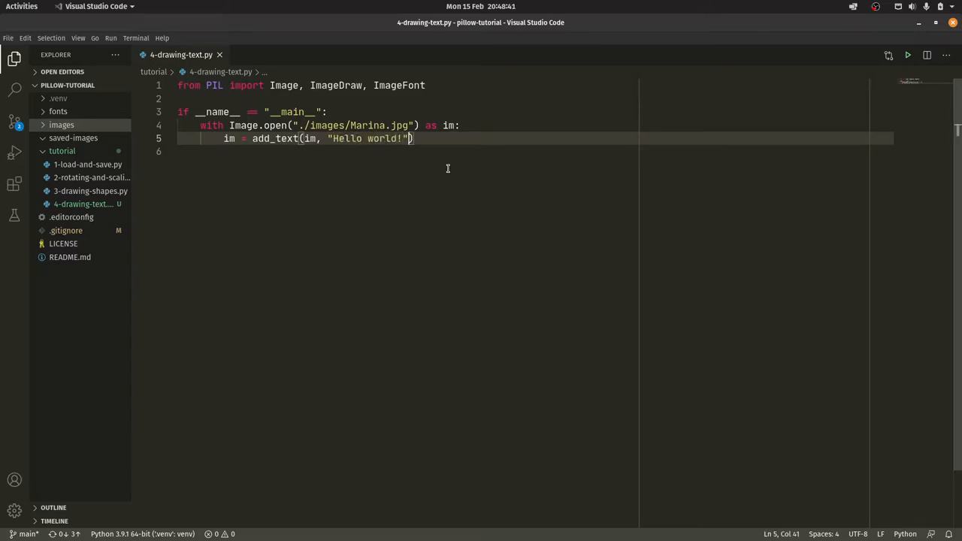
type(", ()")
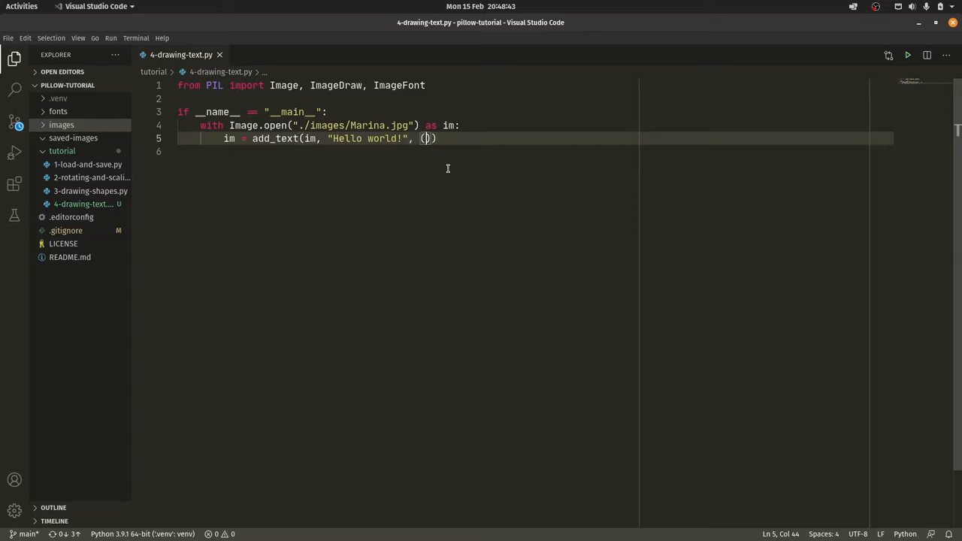
type("100, 100,")
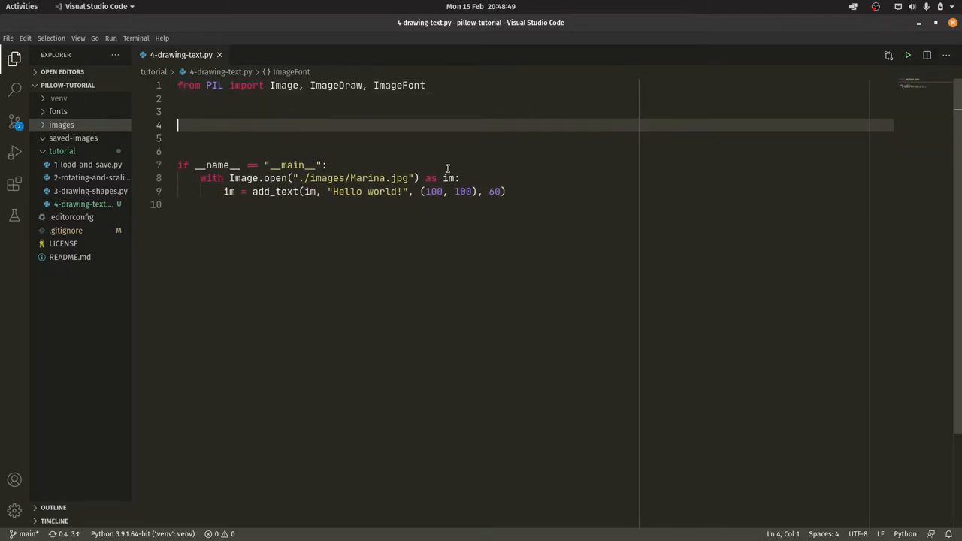
Step: Give add_text(im, text, topleft) a size parameter and begin a font = ImageFont line
type("def add_text(im,")
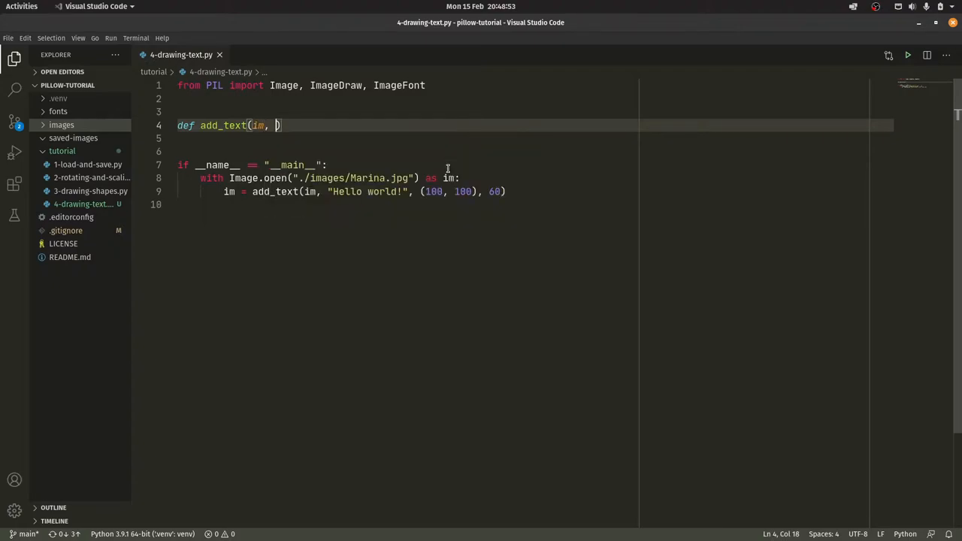
type("text")
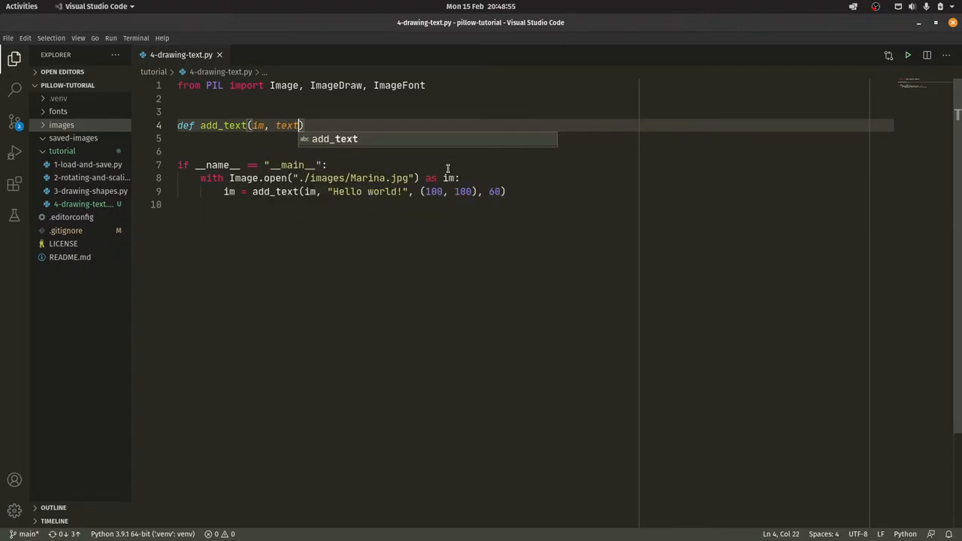
type(", topleft")
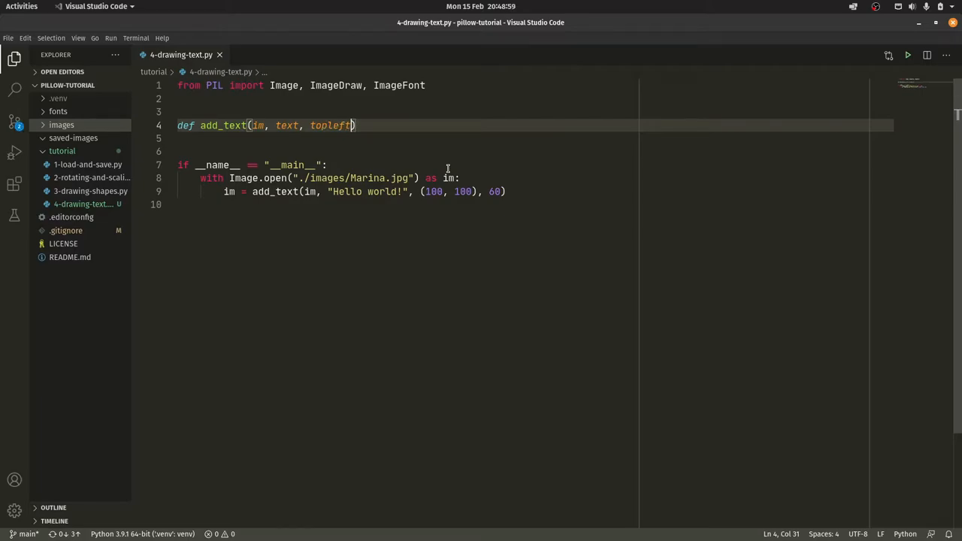
type(", size")
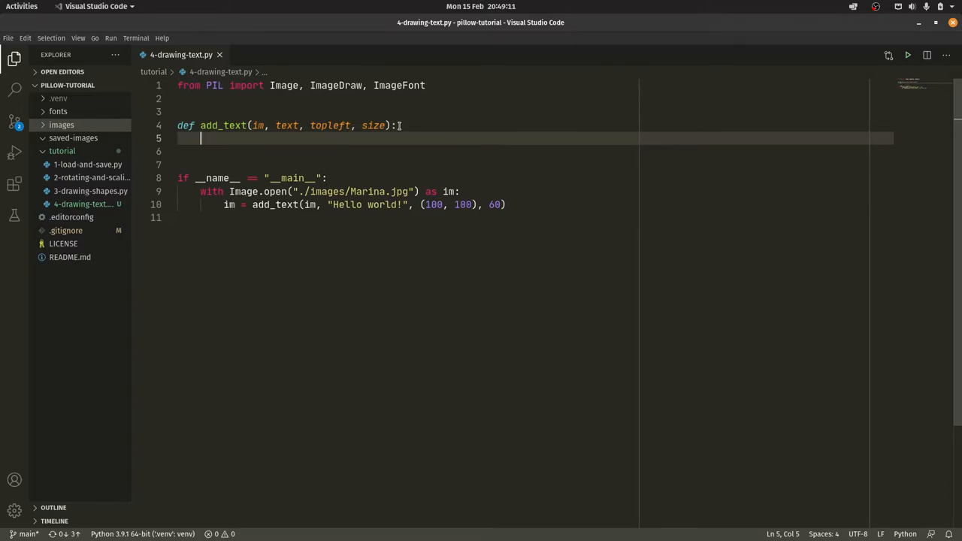
type("font = ImageFont.truetype(\"./font\"")
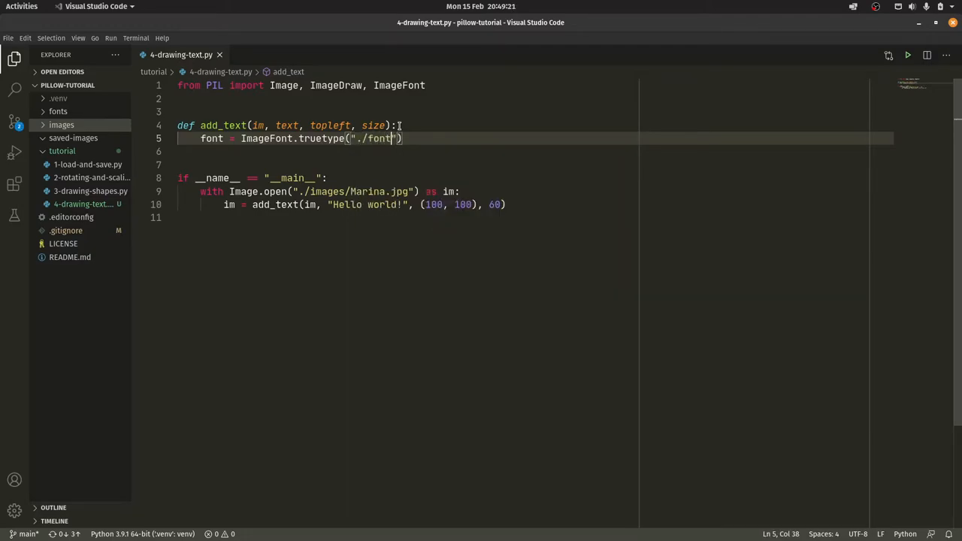
Step: Load ./fonts/FiraSans-Regular.ttf with ImageFont.truetype at the given size
type("s/")
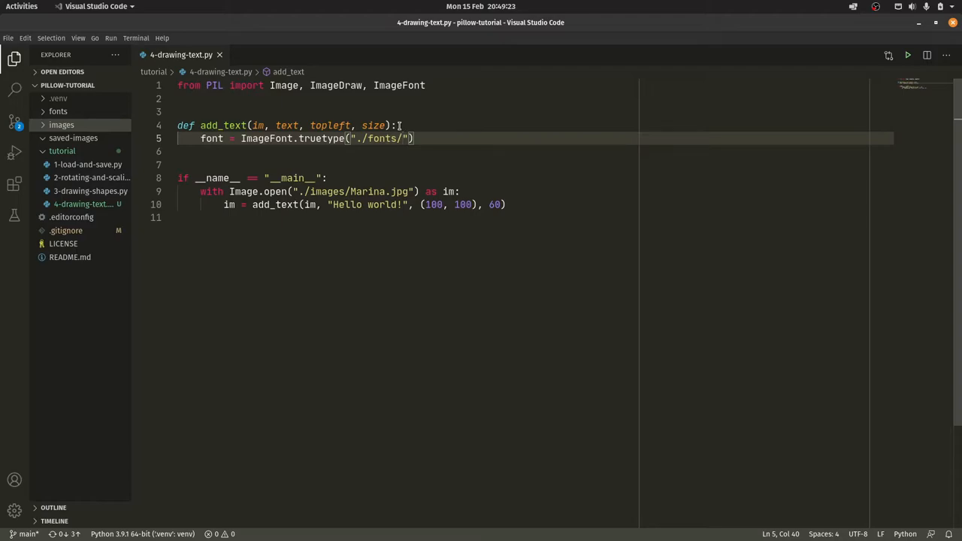
type("Fira")
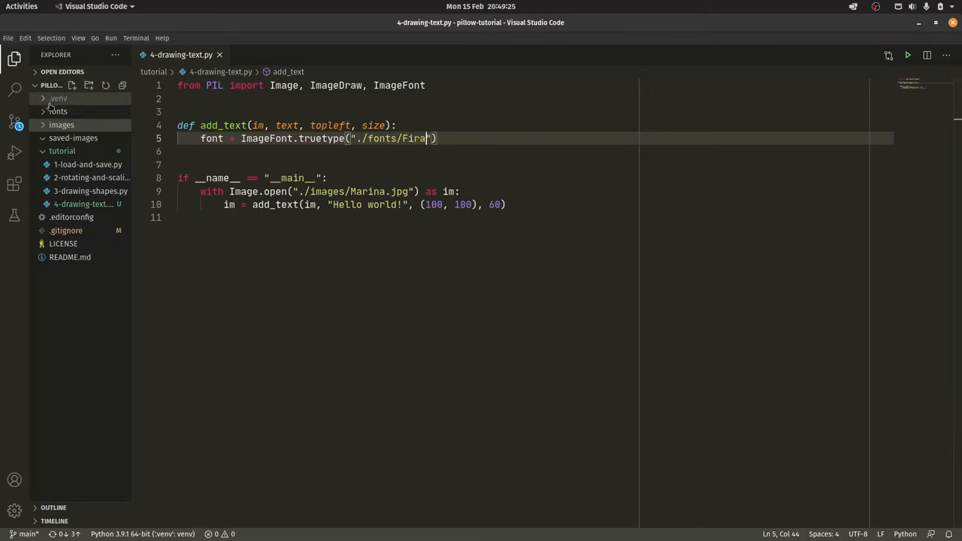
type("Sans-")
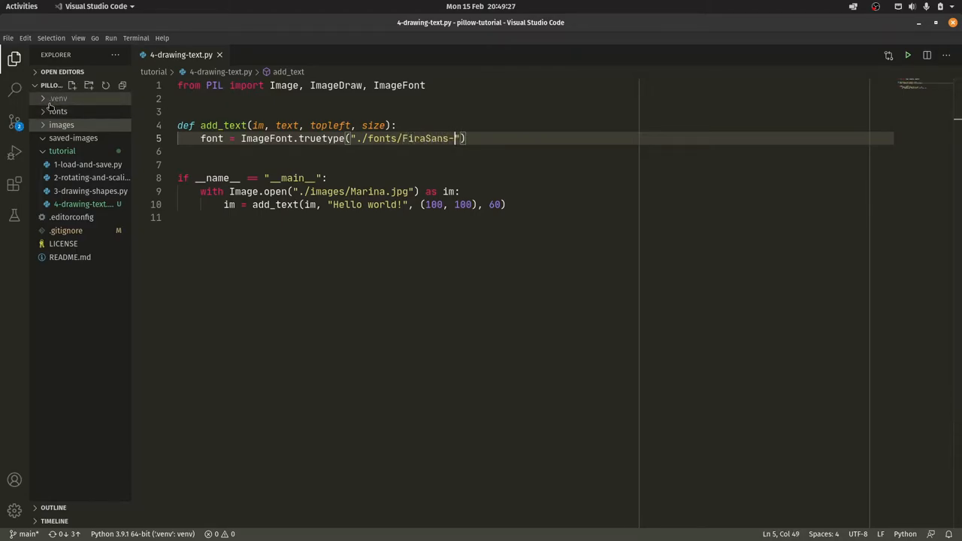
type("Regular.ttf")
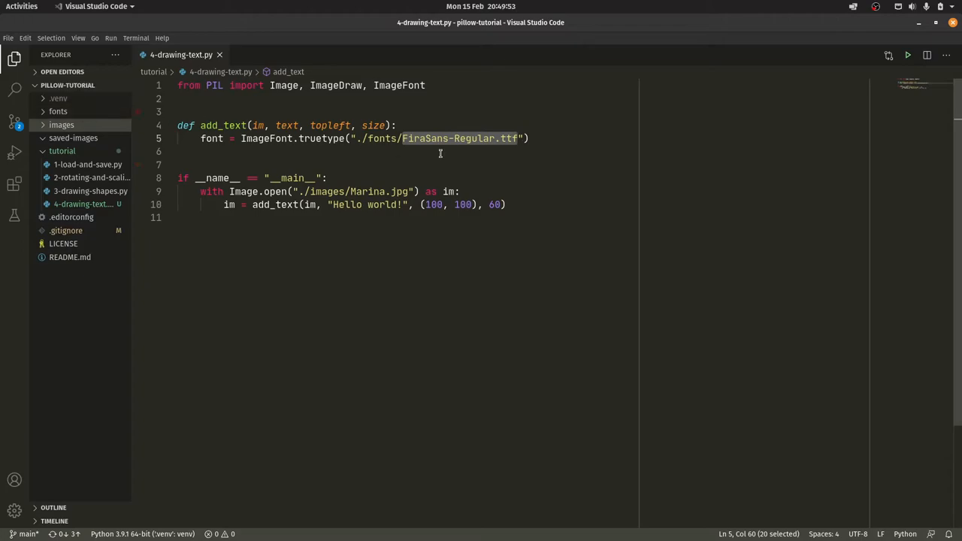
left_click(553, 138)
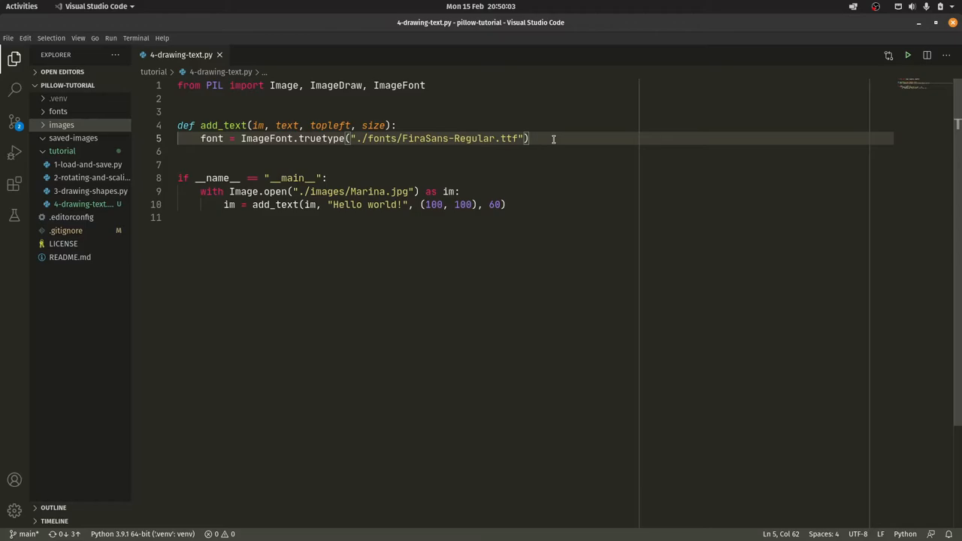
type("m")
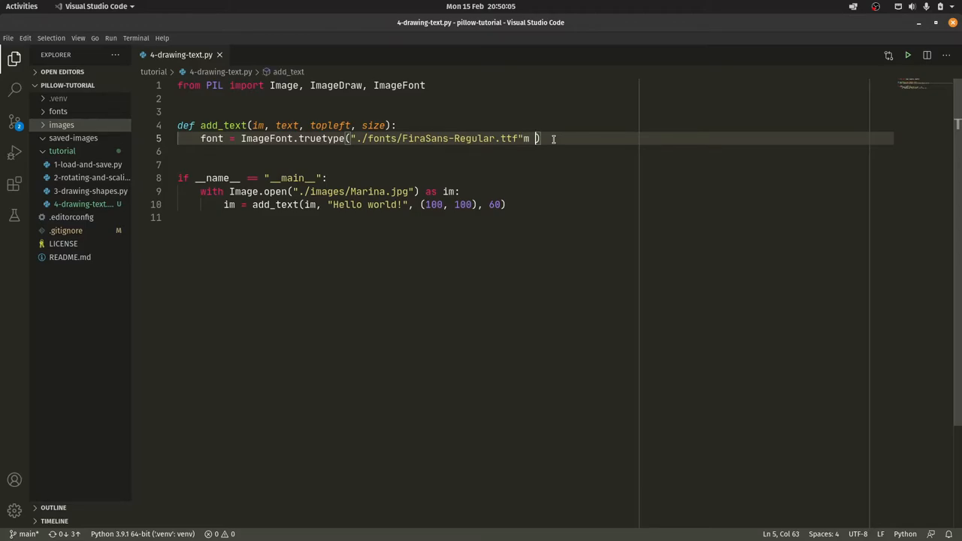
type(", size")
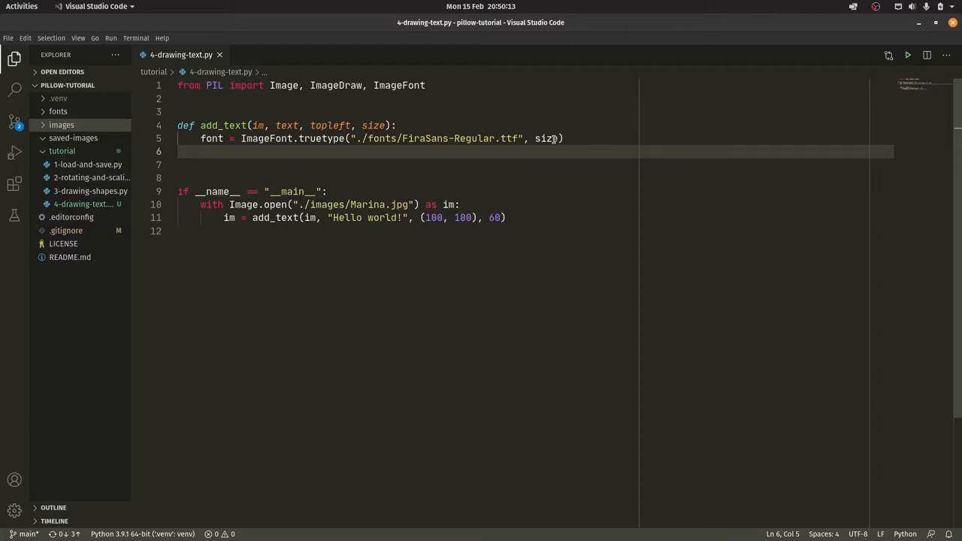
Step: Create draw = ImageDraw.Draw(im) and draw the text at topleft with font=font
type("draw = Image")
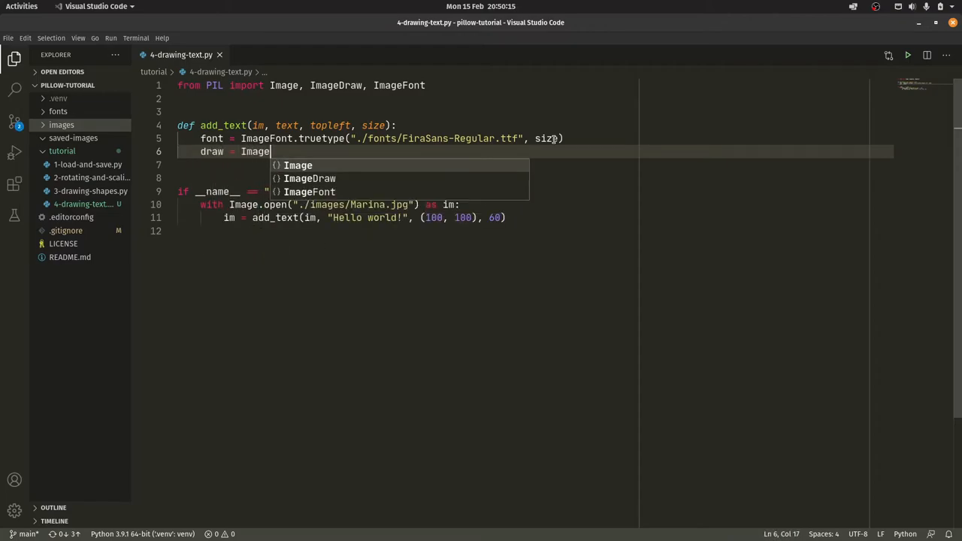
type("Draw.Draw(im")
left_click(535, 165)
type("draw.text")
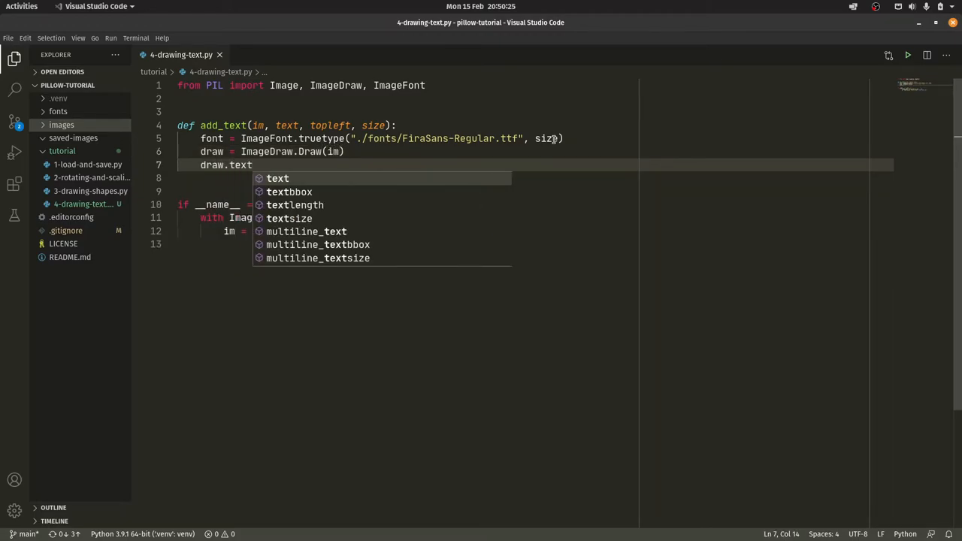
type("(topleft, t")
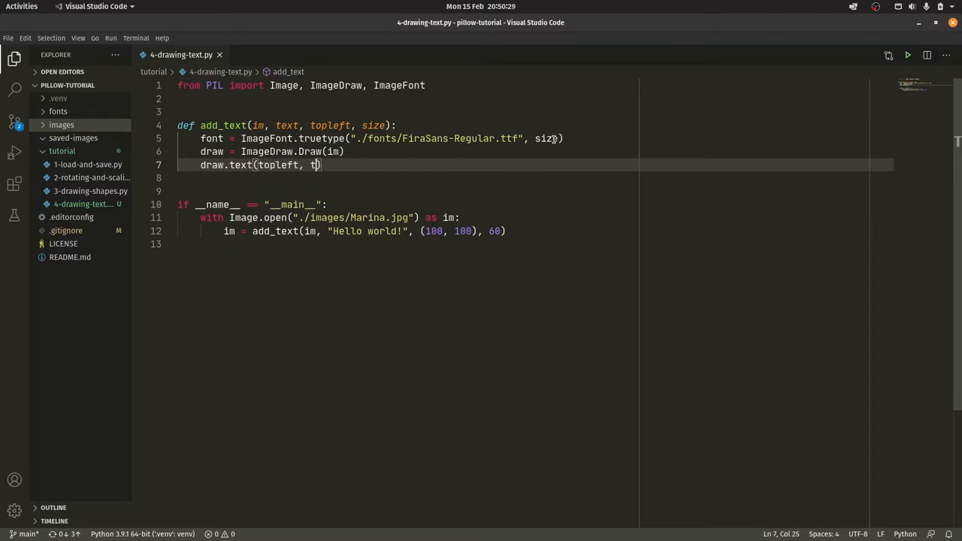
type("ext,")
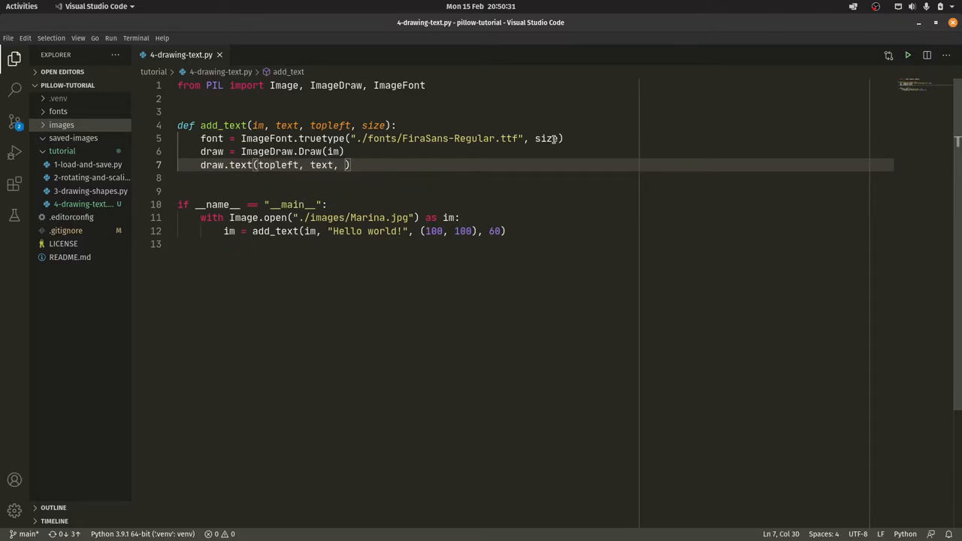
type("font=font")
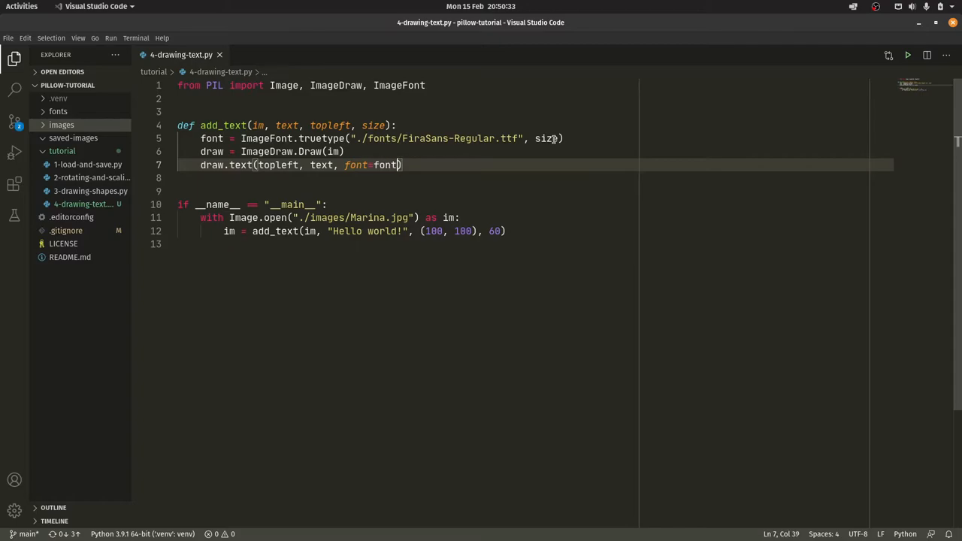
Step: Fill with a colour parameter, pass (255, 255, 255) in the call, and return im
type(", fill")
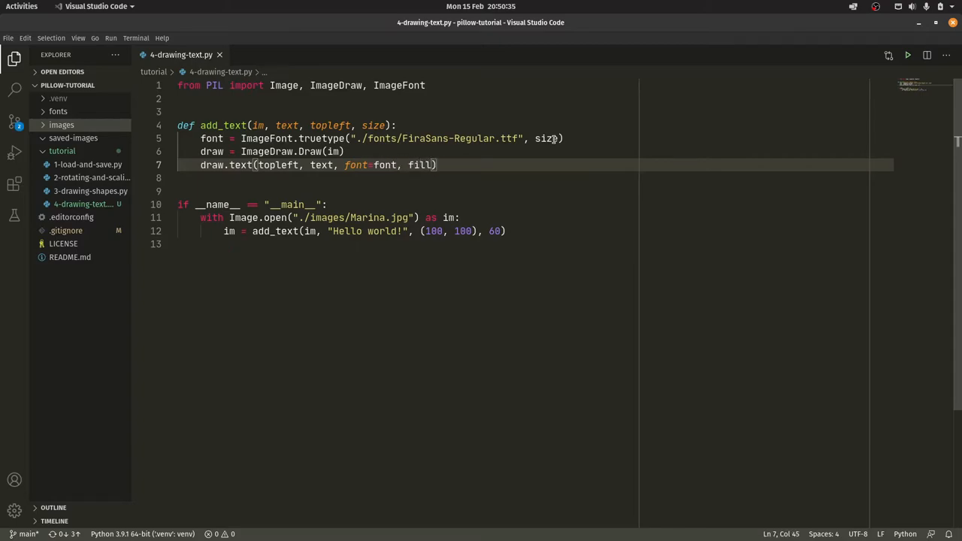
type(", colour")
left_click(536, 231)
type(", (255, 255, 2")
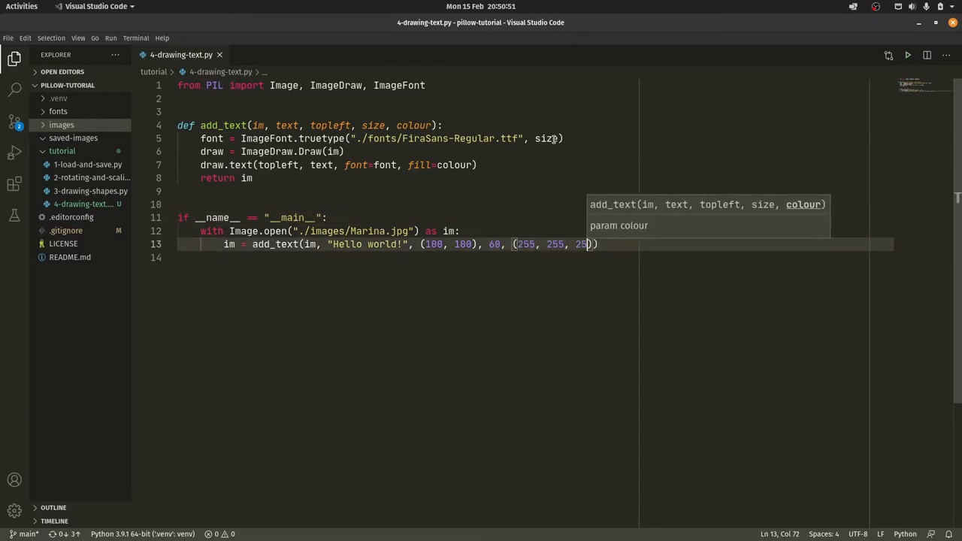
type("5")
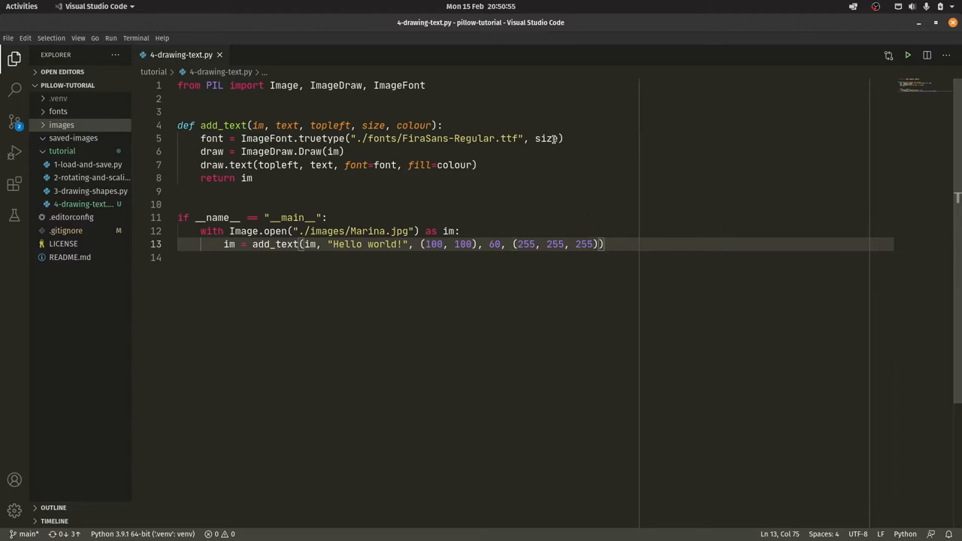
type("im.save(\"")
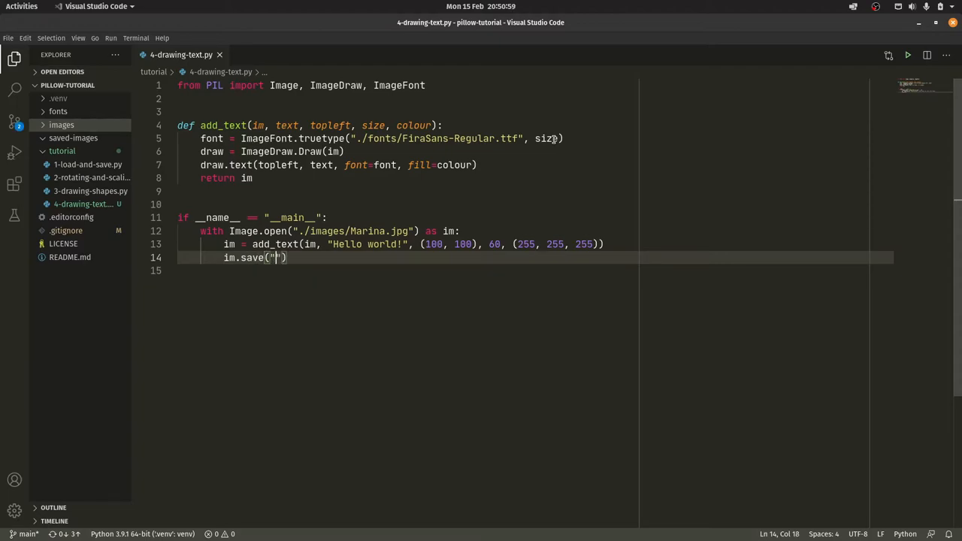
Step: Save the result to ./saved-images/Marina with Text.jpg
type("./saved")
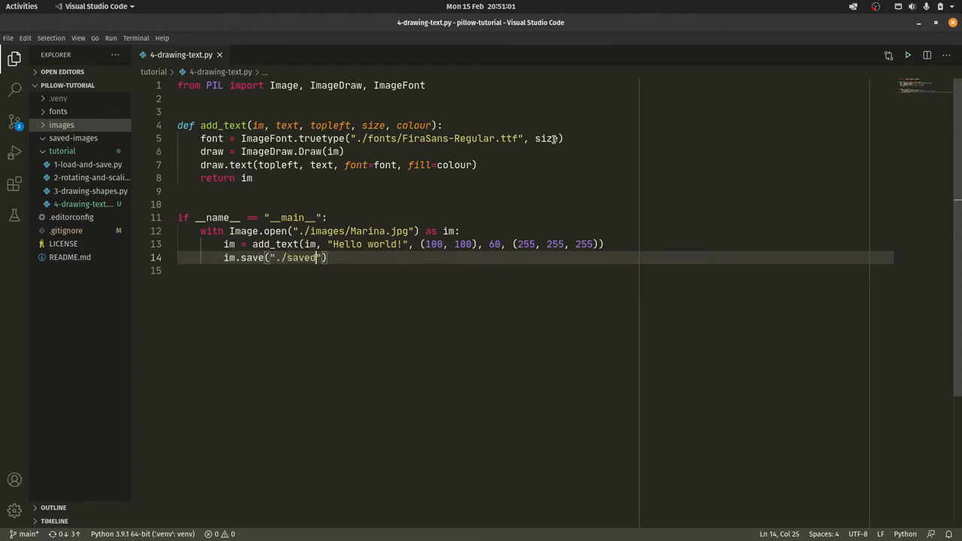
type("-images/Marina with Text.")
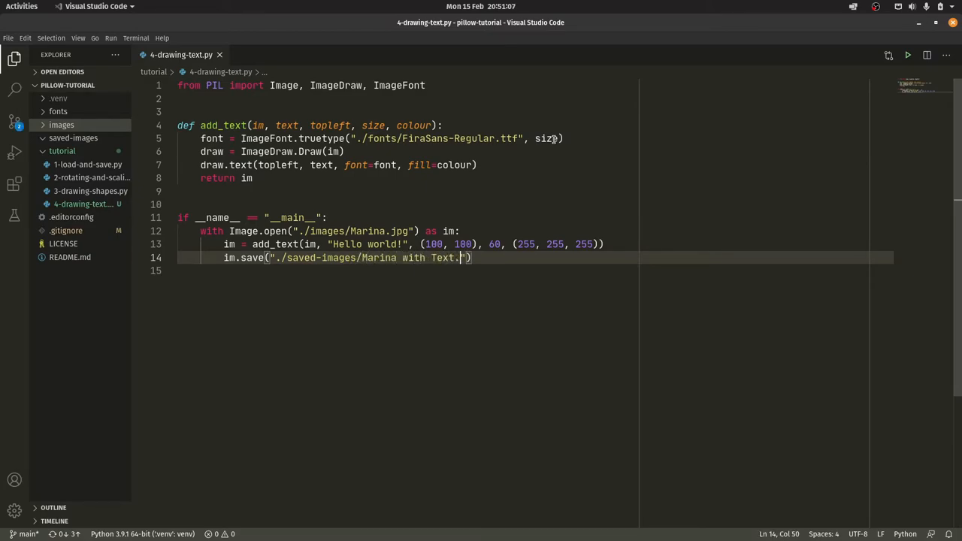
type("jpg")
type("c")
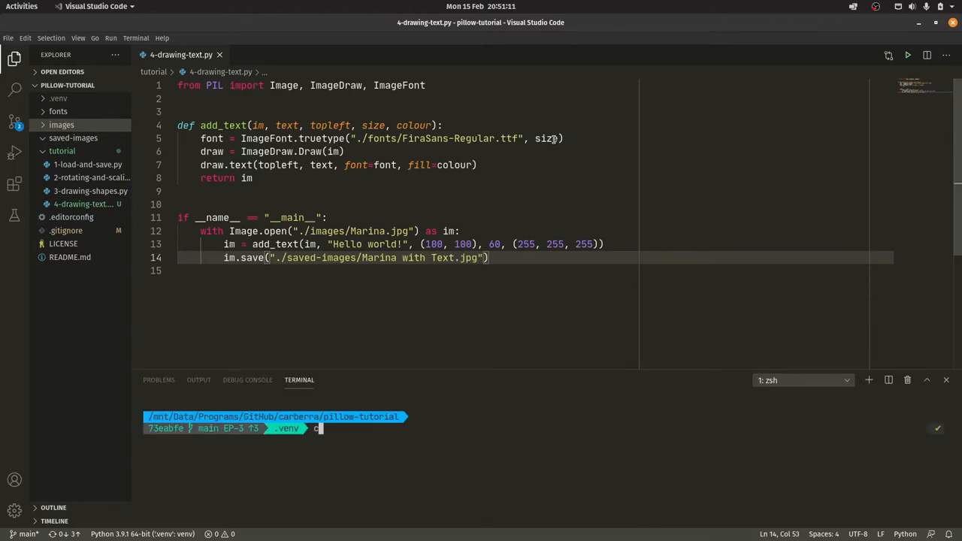
Step: Run the script from the terminal and view the saved Marina with Text image
type("python tutorial/4-drawing-text.py")
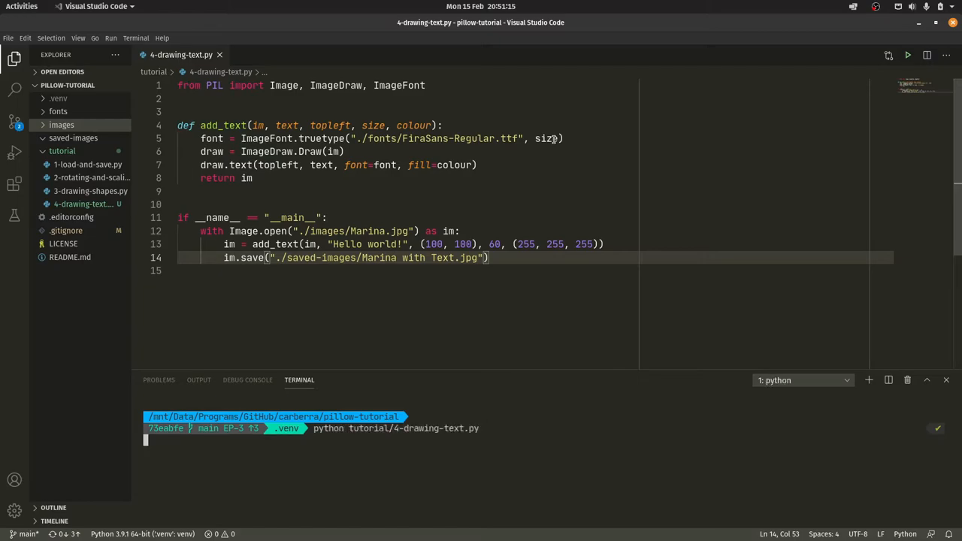
key("Return")
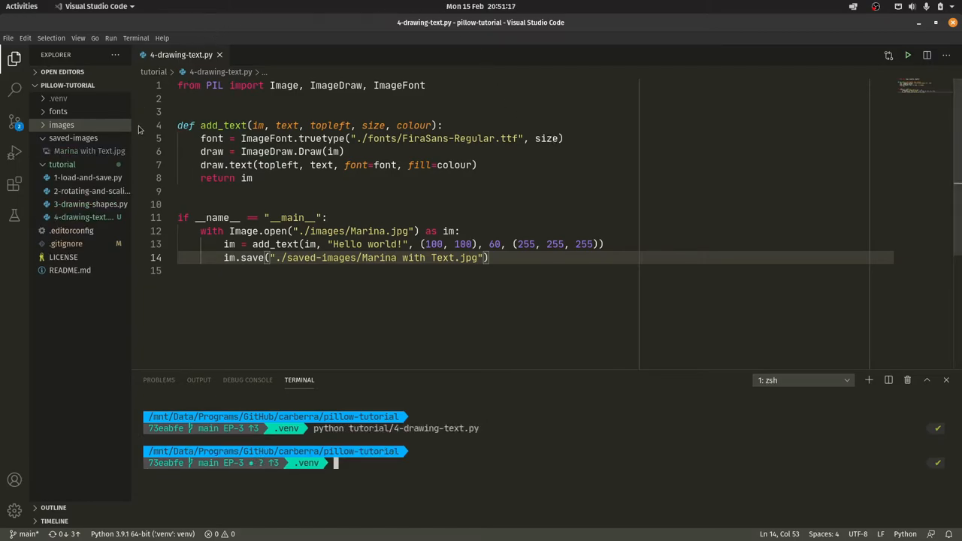
left_click(90, 150)
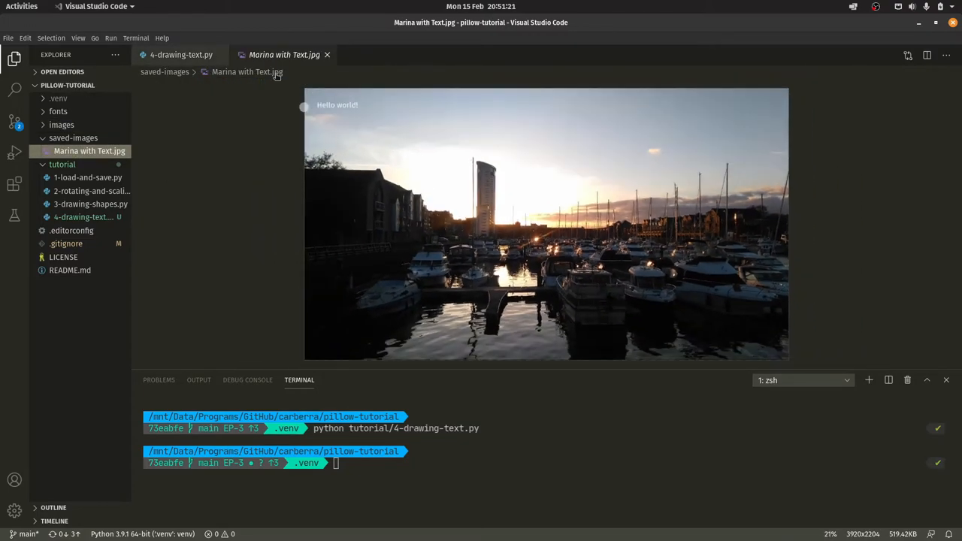
Step: Change the text size to 250 and colour to black, rerun, and view the image
left_click(181, 54)
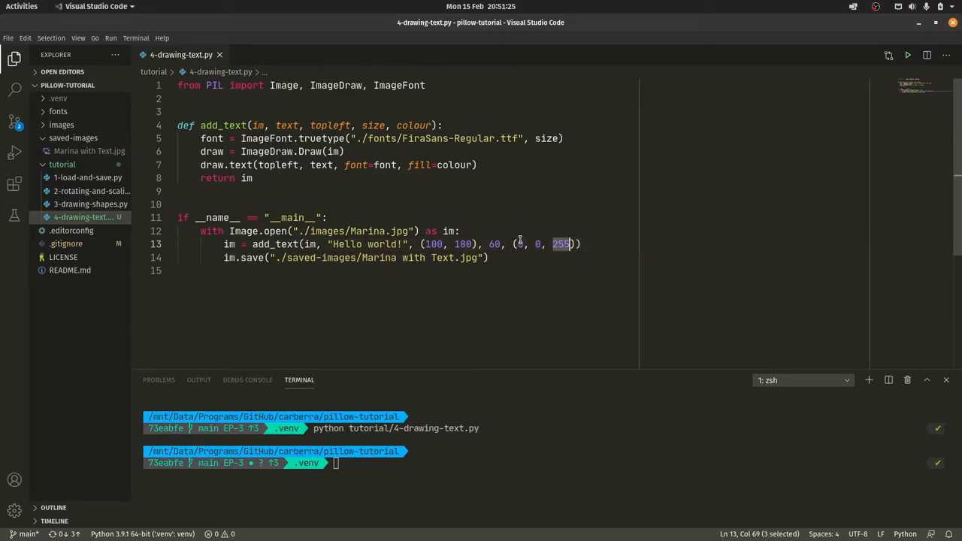
type("0")
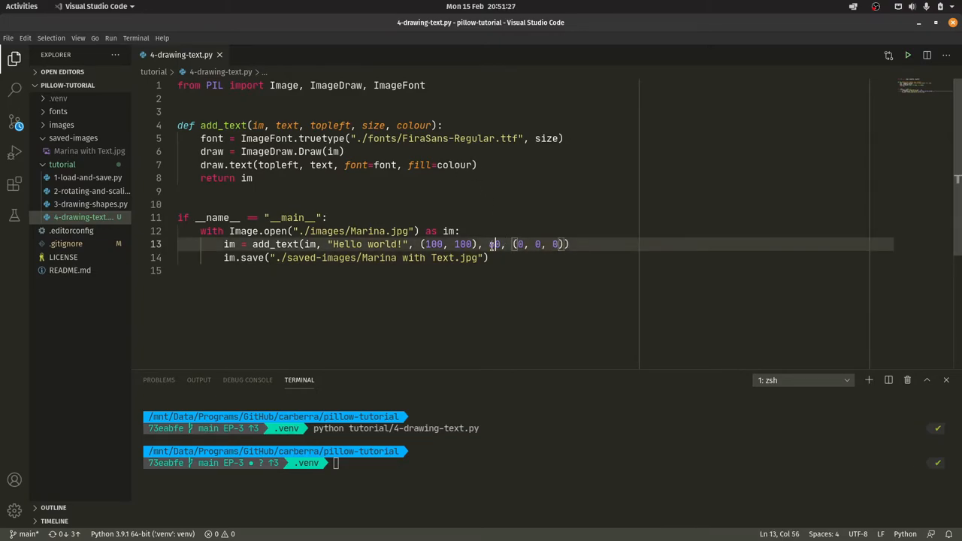
type("50")
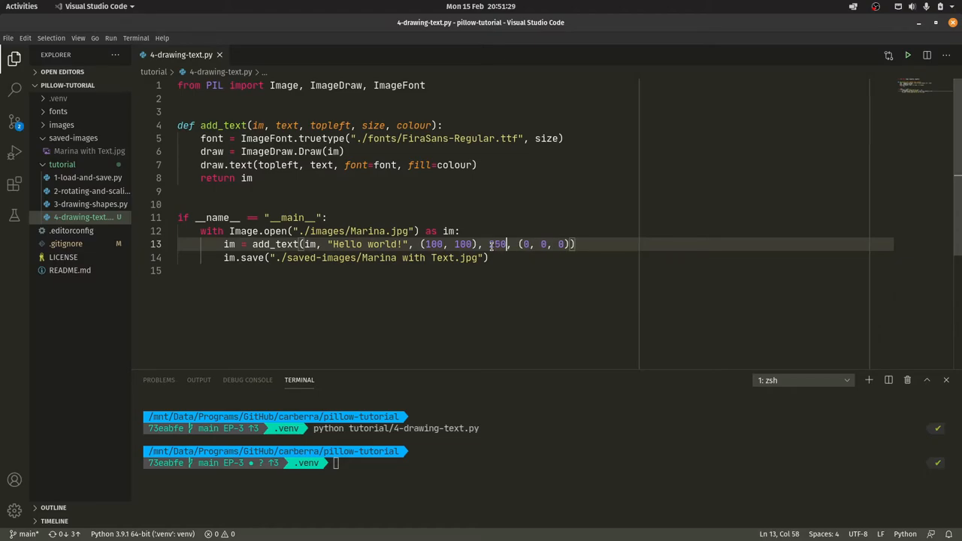
key("Return")
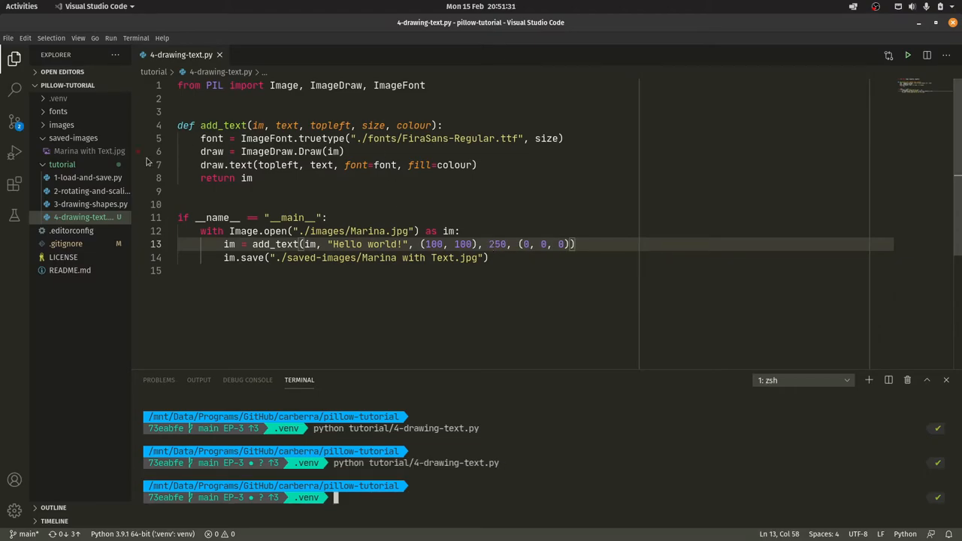
left_click(88, 151)
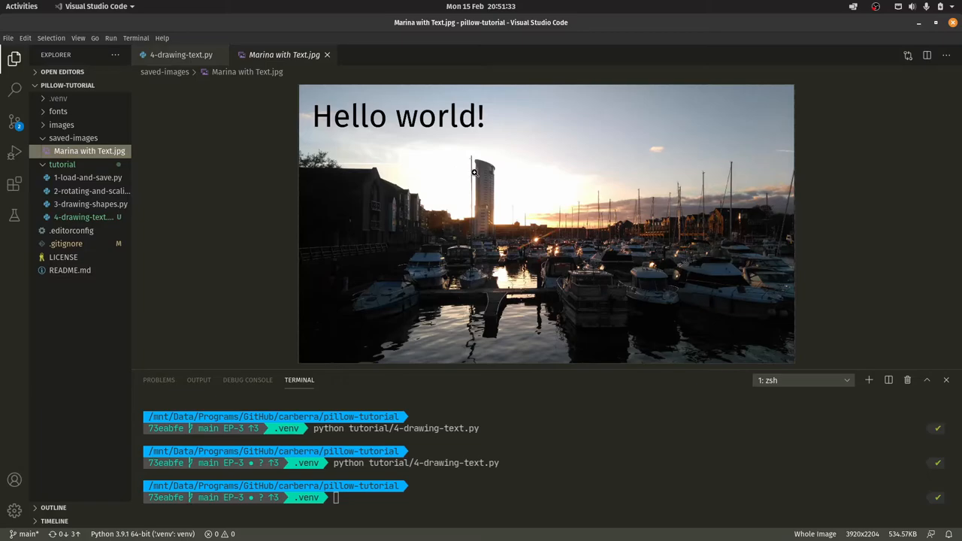
mouse_move(417, 113)
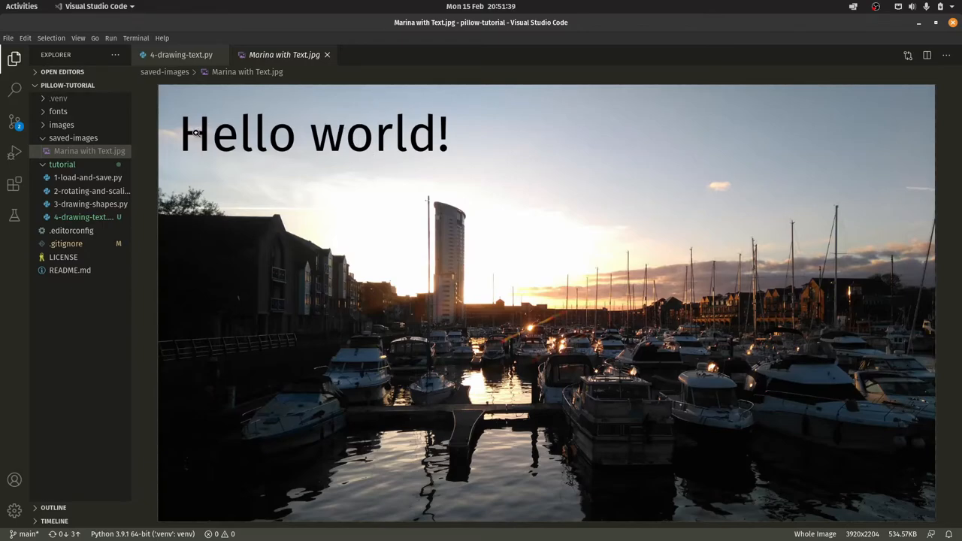
mouse_move(463, 135)
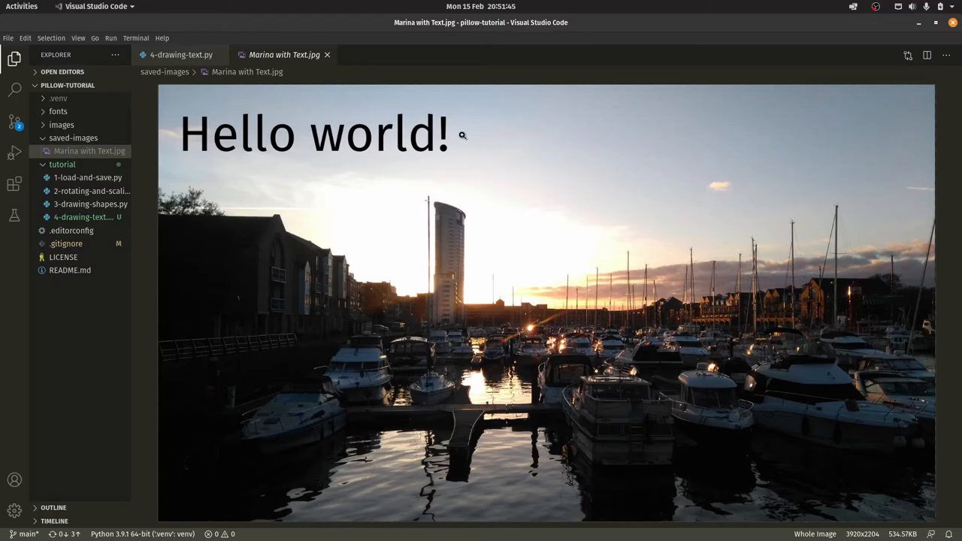
mouse_move(533, 162)
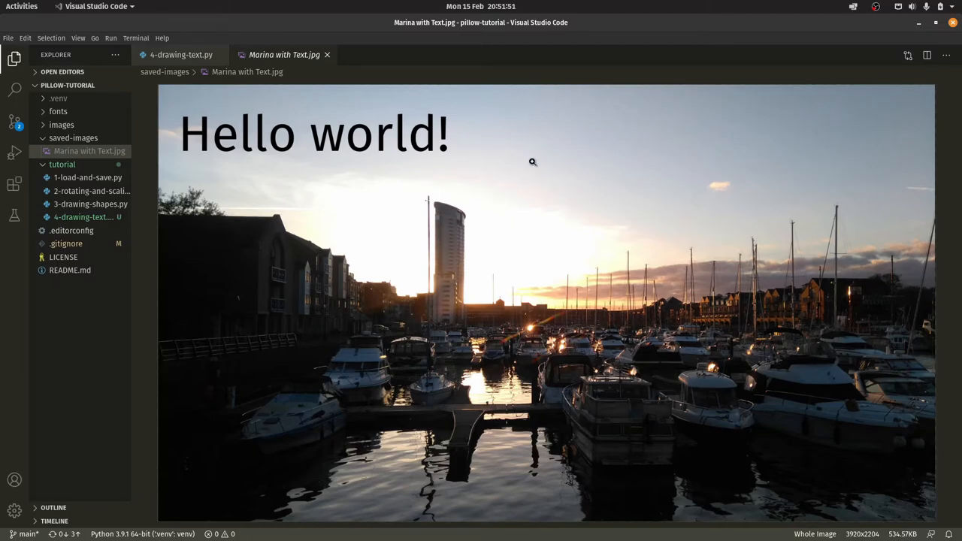
mouse_move(284, 54)
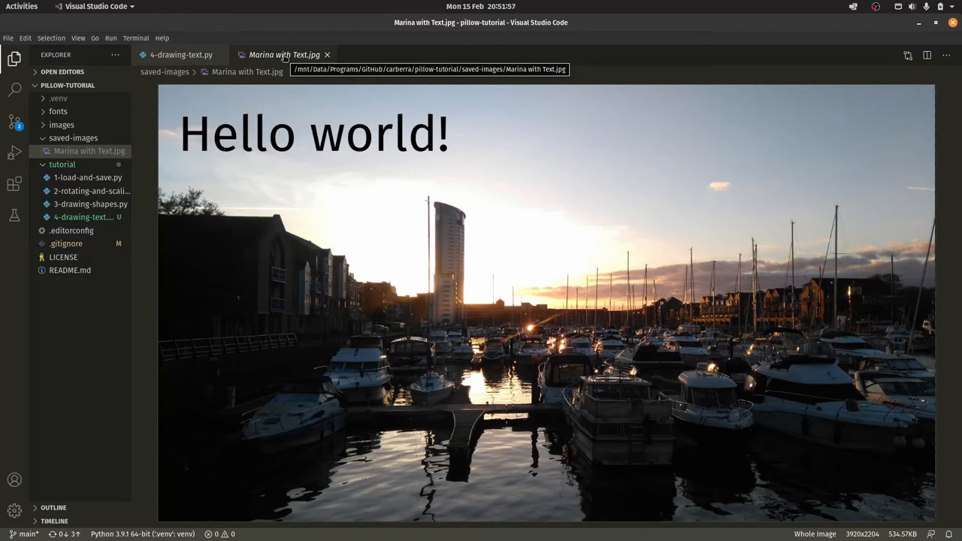
mouse_move(284, 189)
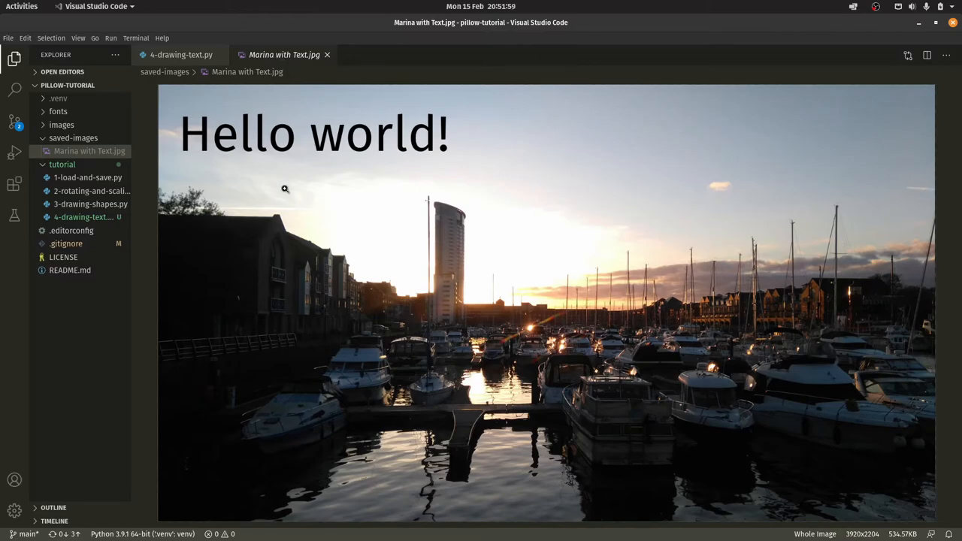
Step: Return from the enlarged image preview to the 4-drawing-text.py code
left_click(180, 54)
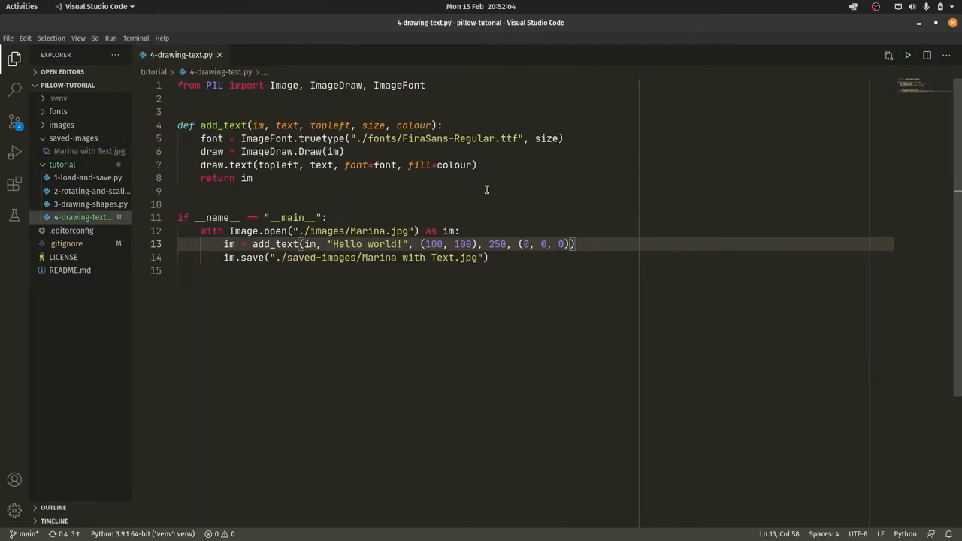
Step: Add the line 'It's good to see you.', use multiline_text, fix the typo, rerun
left_click(229, 165)
type("multi")
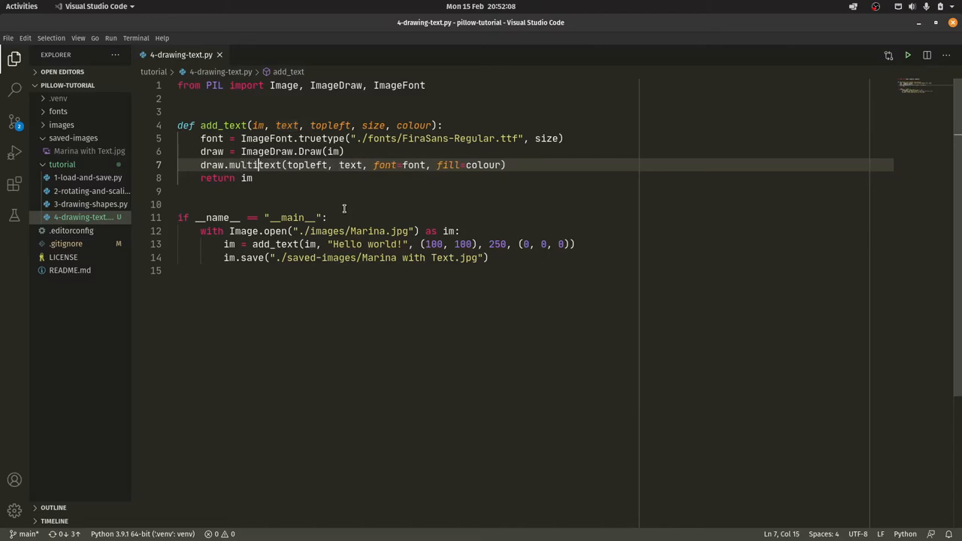
left_click(258, 244)
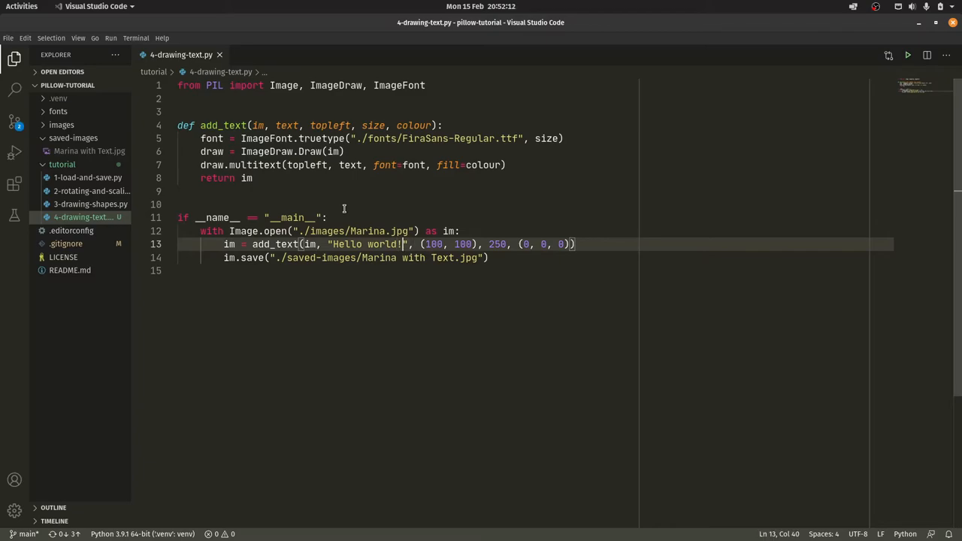
type("\\nIt's good to see you.")
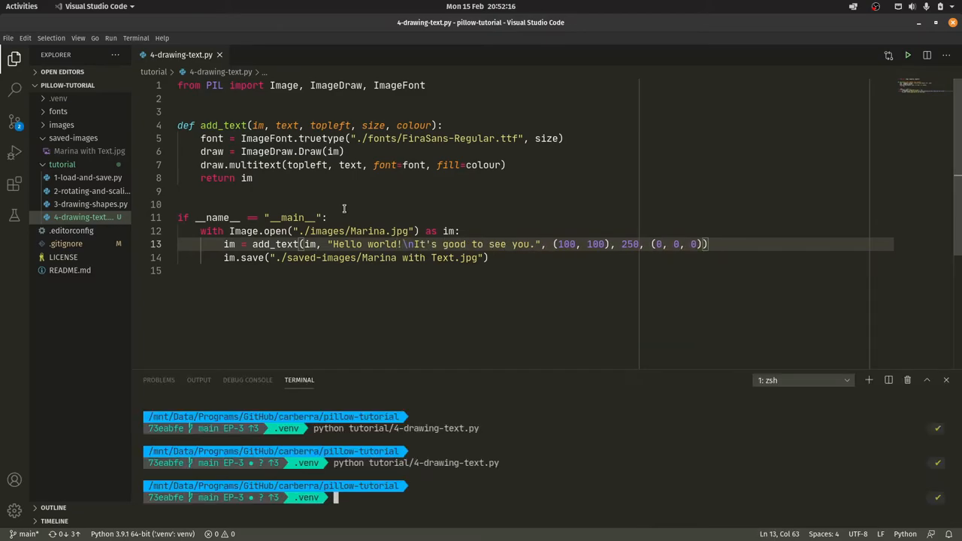
type("line_")
key("Return")
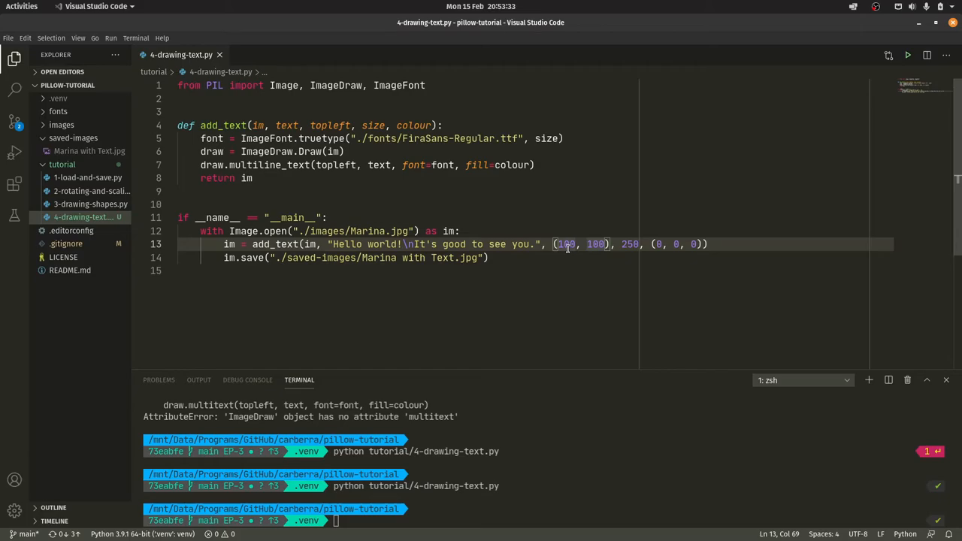
left_click(319, 165)
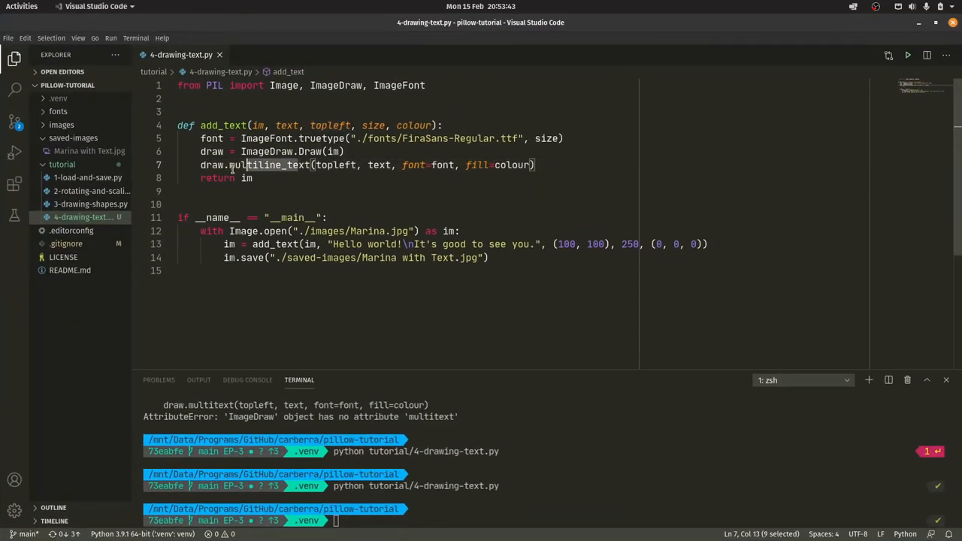
left_click(88, 151)
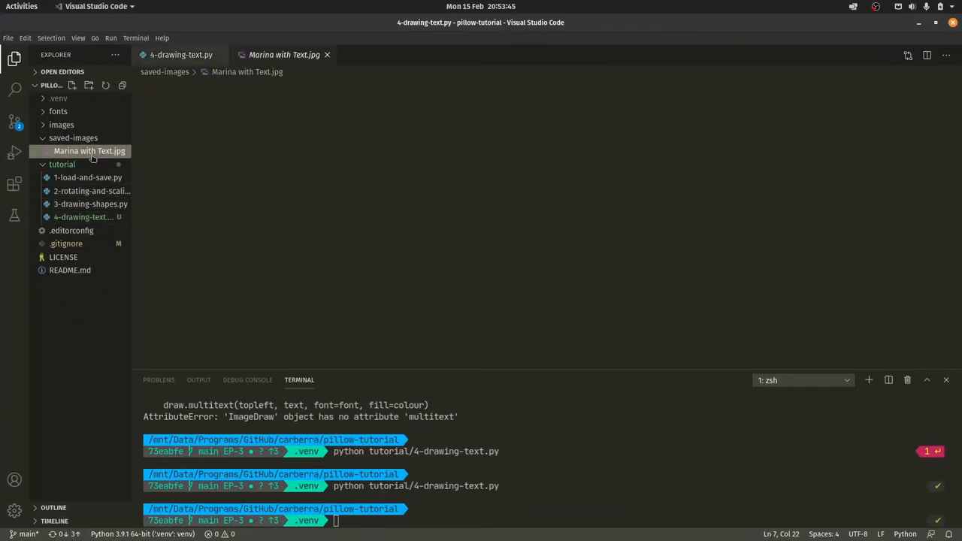
Step: View the regenerated Marina with Text.jpg, switch to the code, then reload the image
left_click(89, 150)
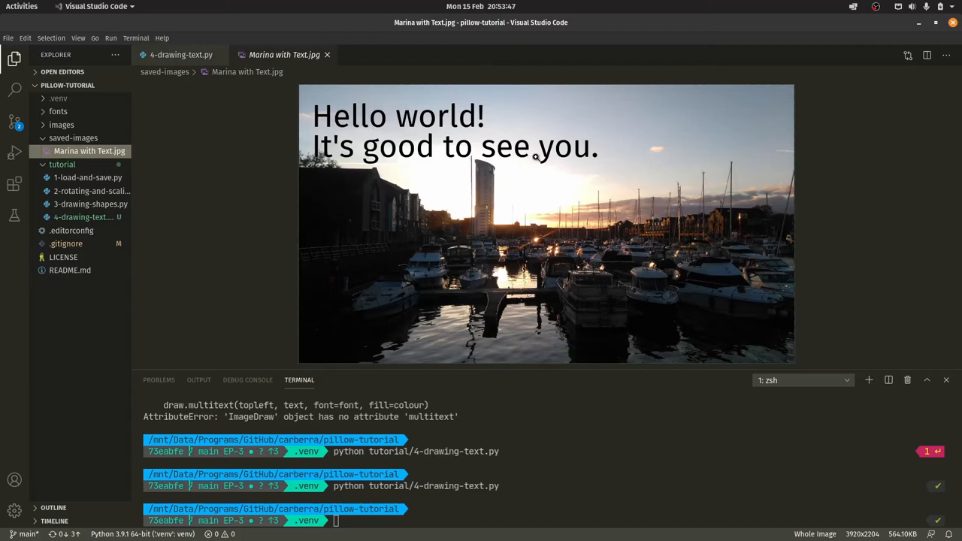
left_click(180, 54)
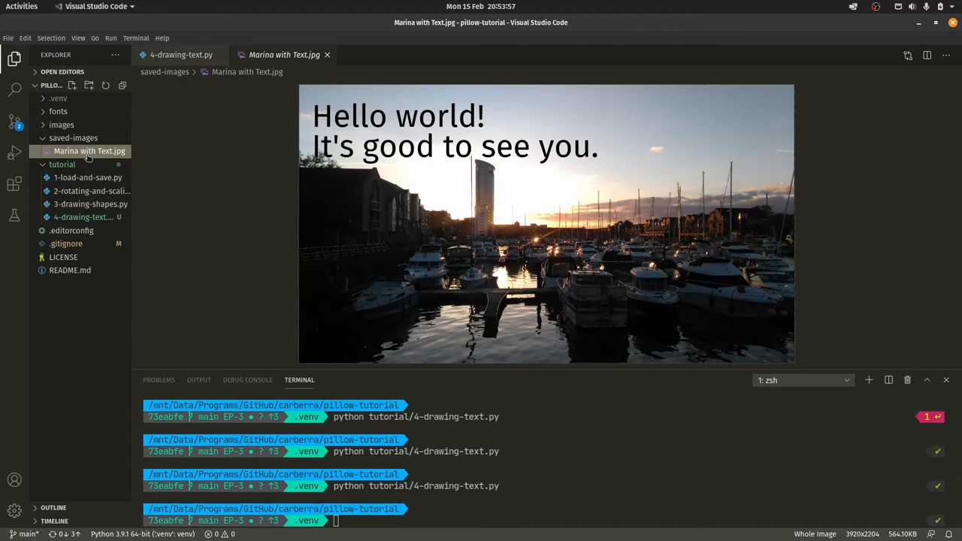
left_click(181, 55)
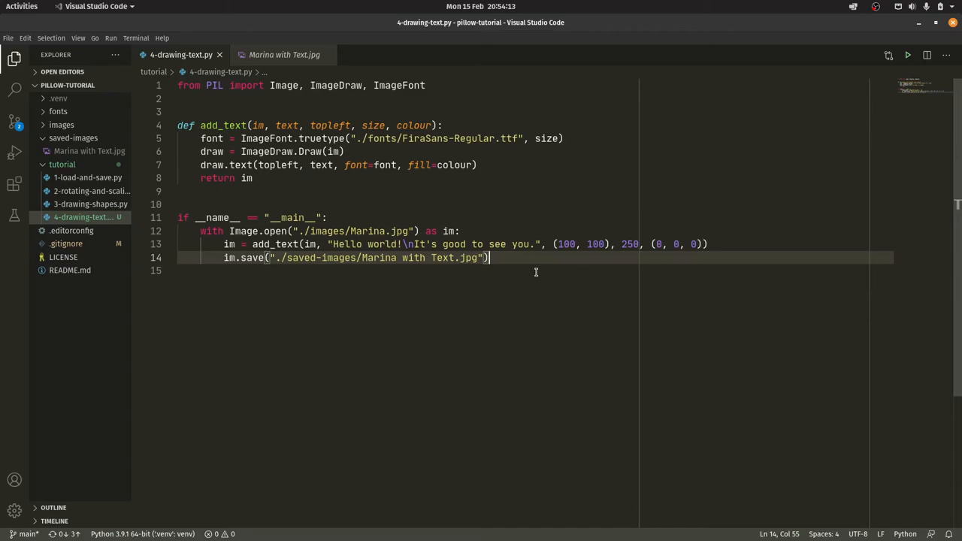
mouse_move(278, 119)
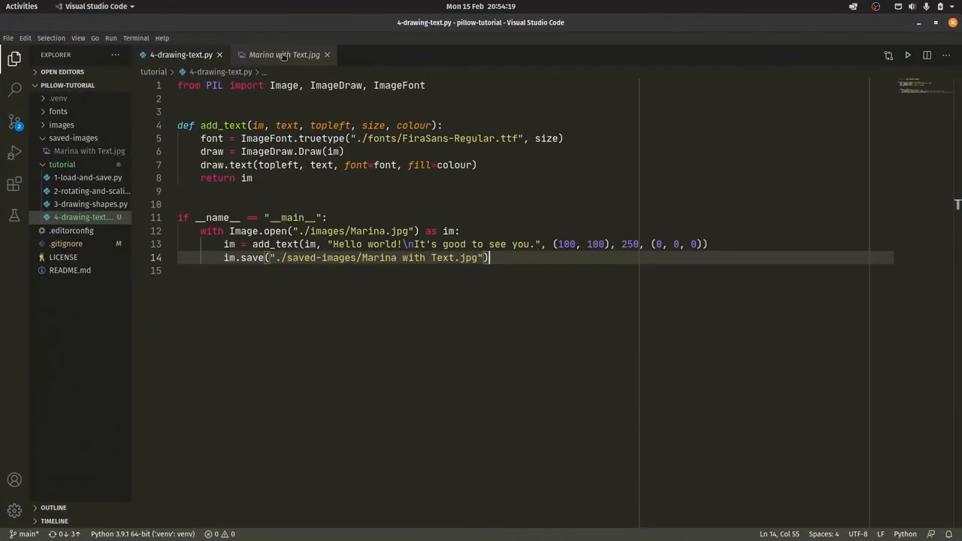
Step: View Marina with Text.jpg to confirm both greeting lines remain, then return to 4-drawing-text.py
left_click(284, 54)
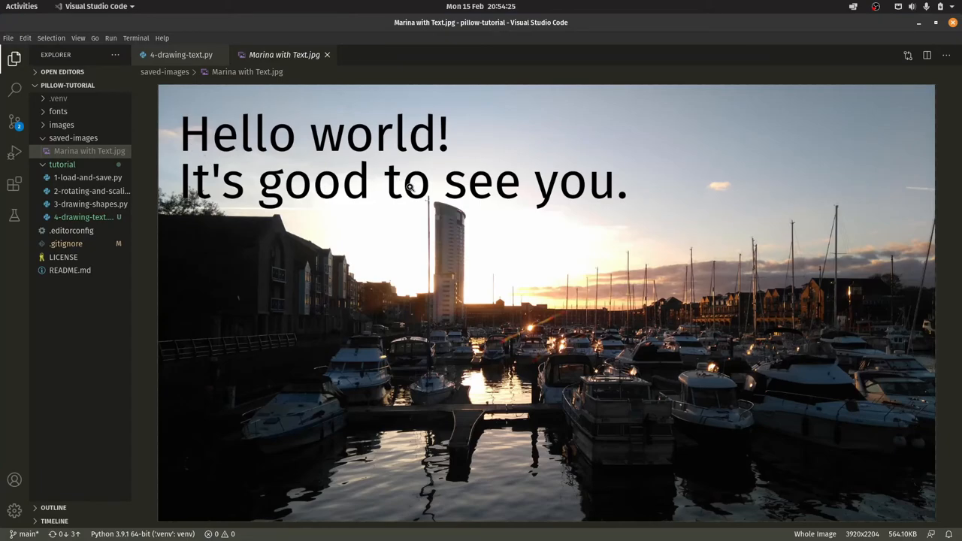
left_click(180, 54)
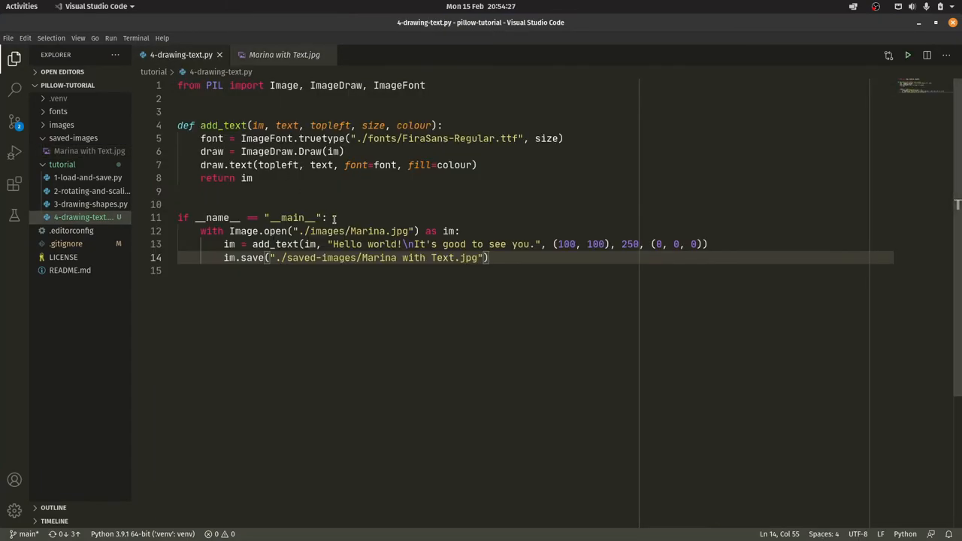